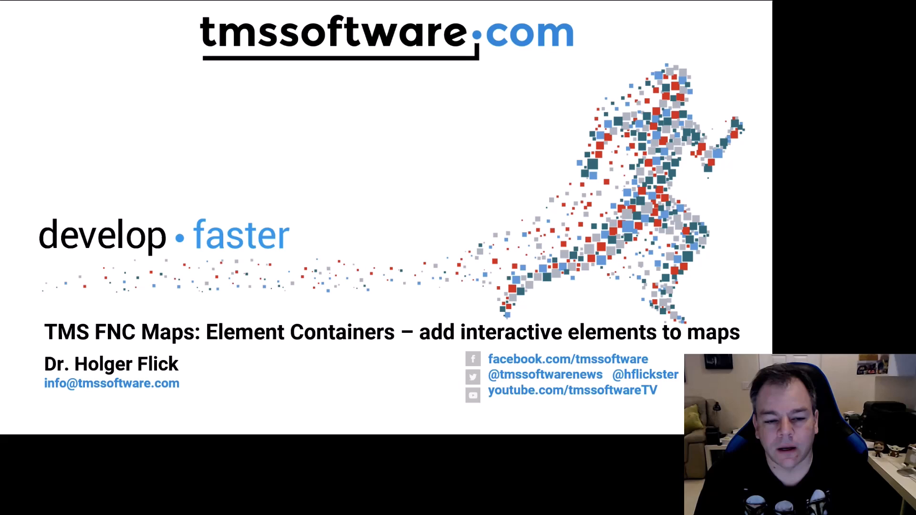
Step: Advance the presentation to the 'Element Containers?' slide
key("Right")
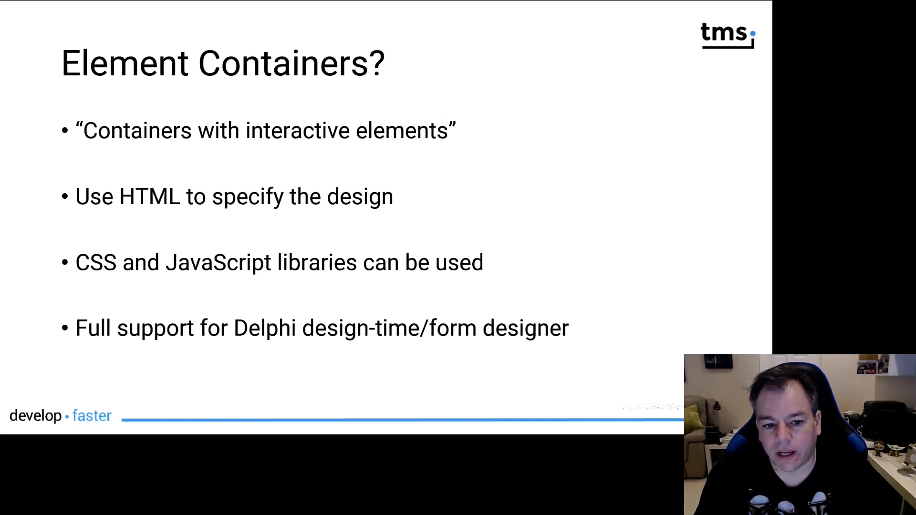
left_click(592, 106)
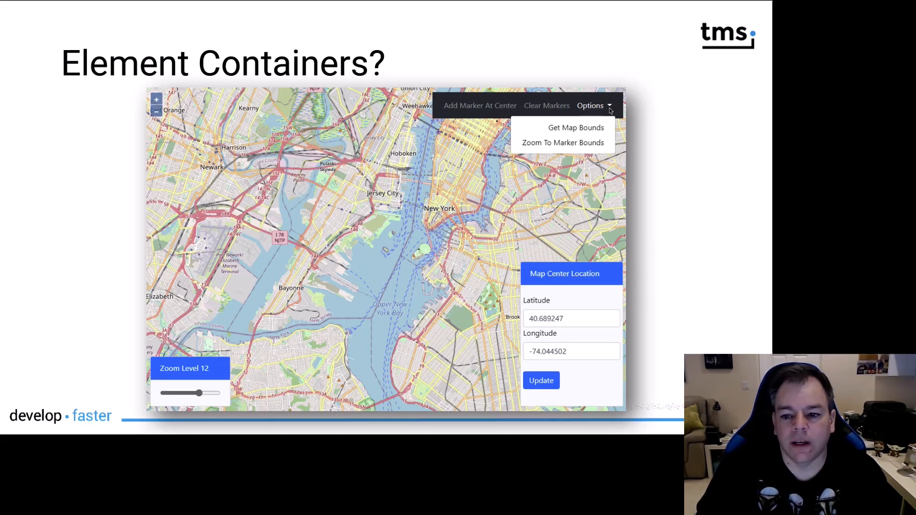
mouse_move(588, 149)
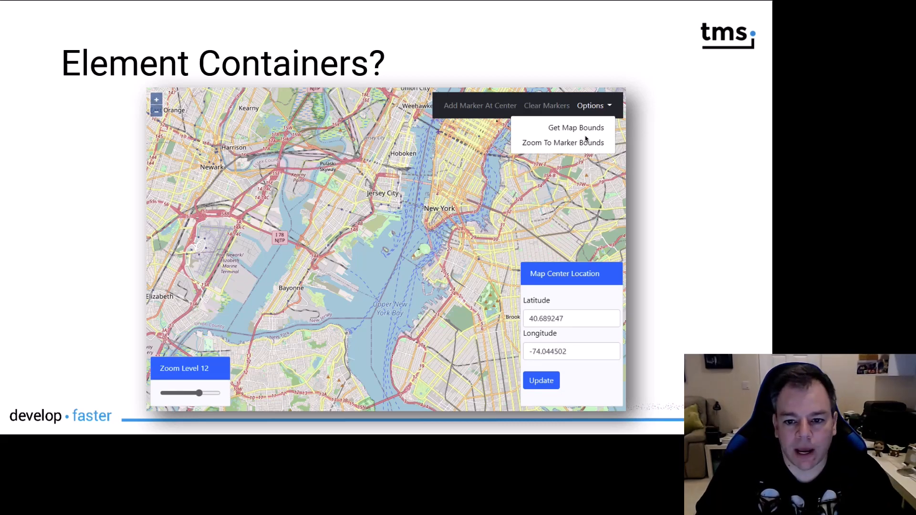
mouse_move(478, 117)
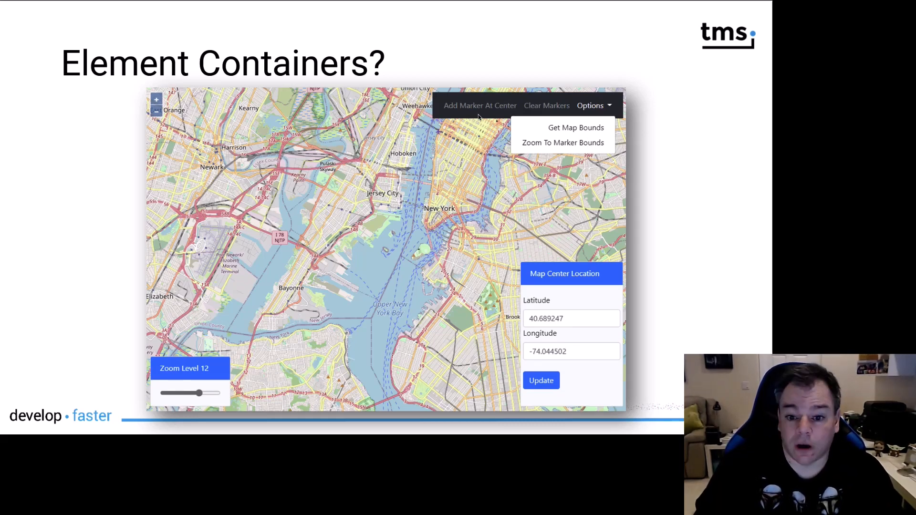
mouse_move(535, 219)
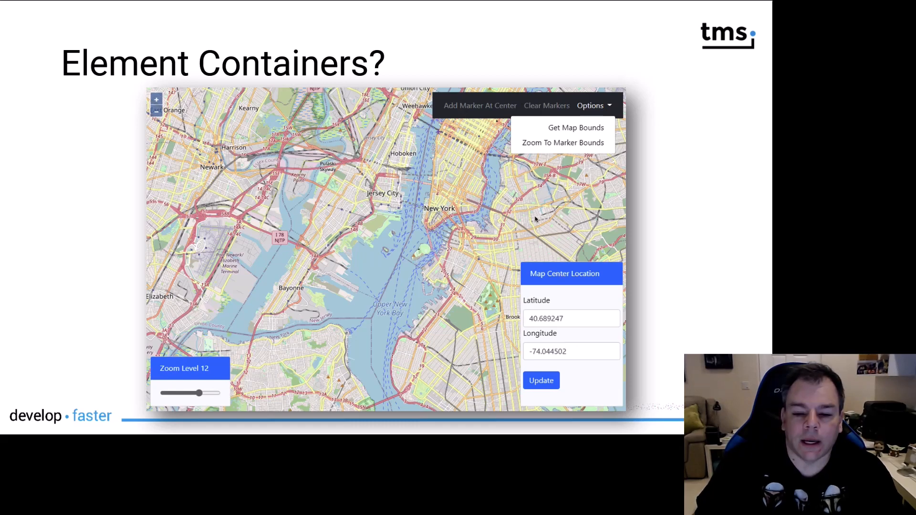
mouse_move(592, 113)
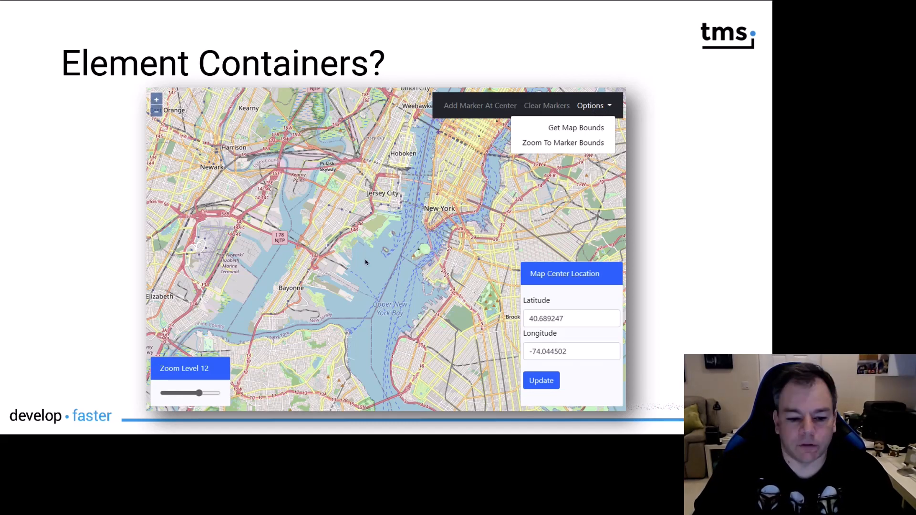
mouse_move(115, 363)
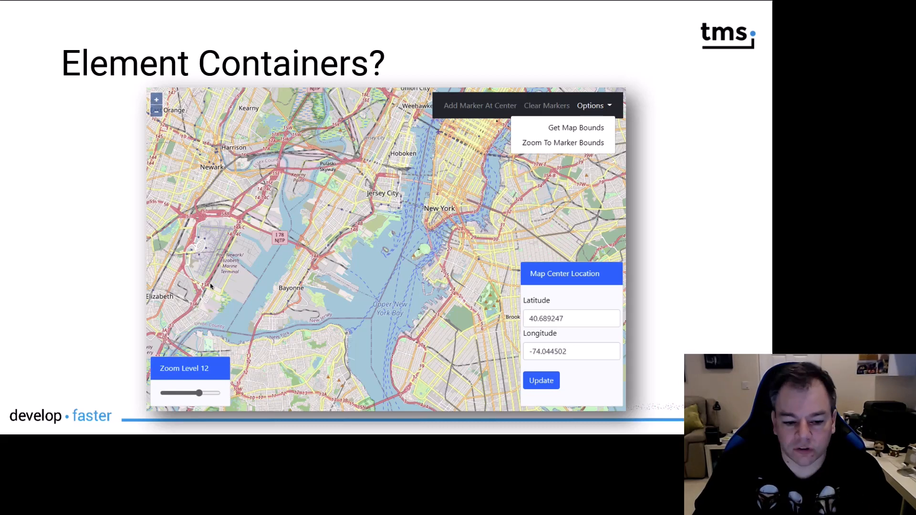
mouse_move(314, 324)
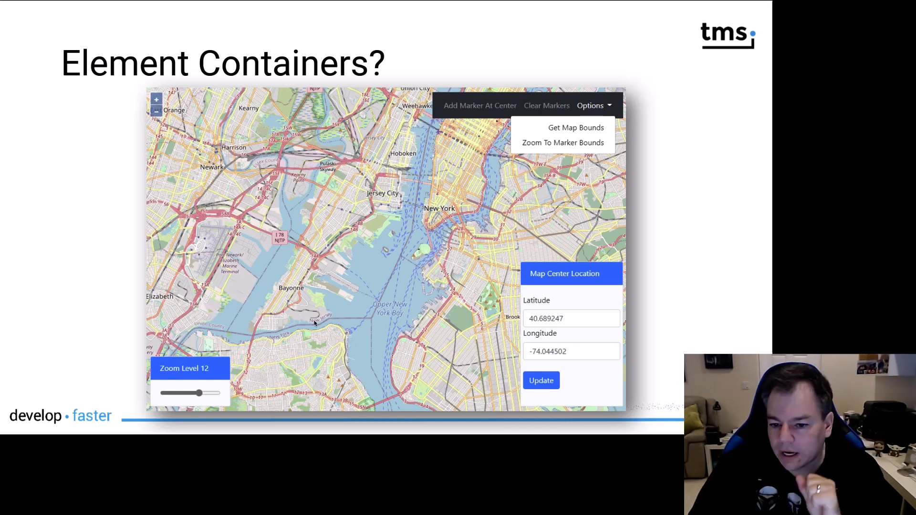
mouse_move(496, 284)
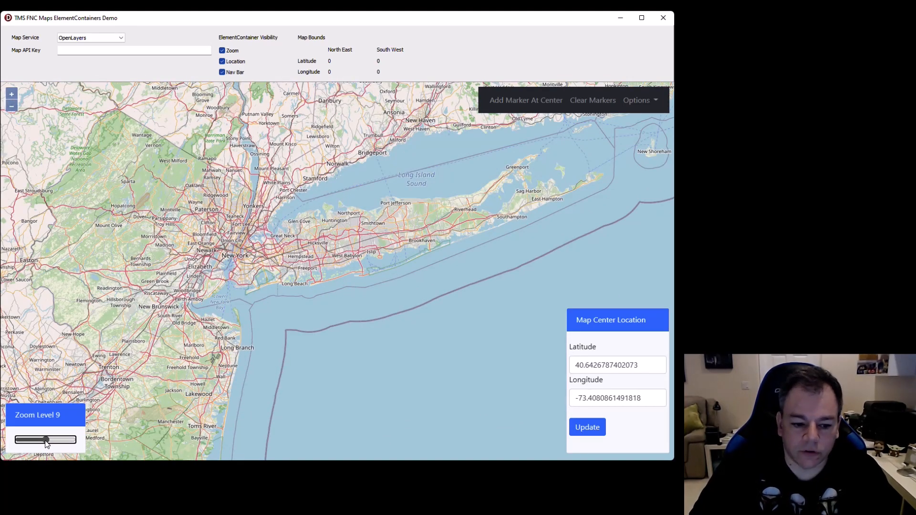
Step: Zoom the demo map in to level 11 then out past level 7 to North America, settling near Frankfurt at level 8
left_click_drag(46, 439, 52, 439)
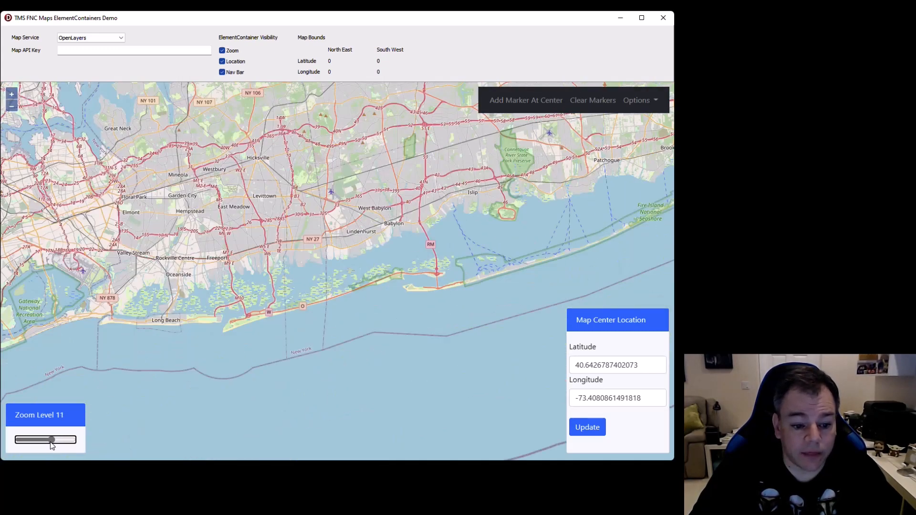
left_click_drag(52, 439, 46, 439)
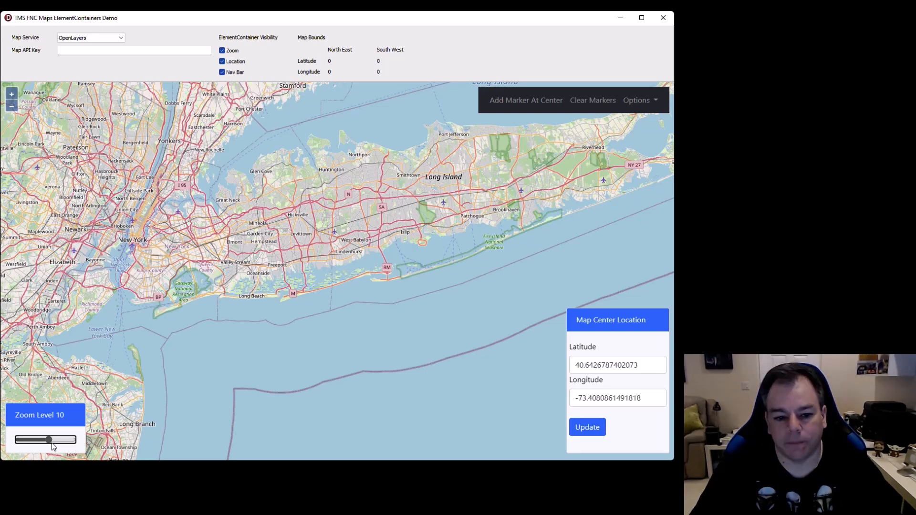
left_click_drag(50, 439, 40, 440)
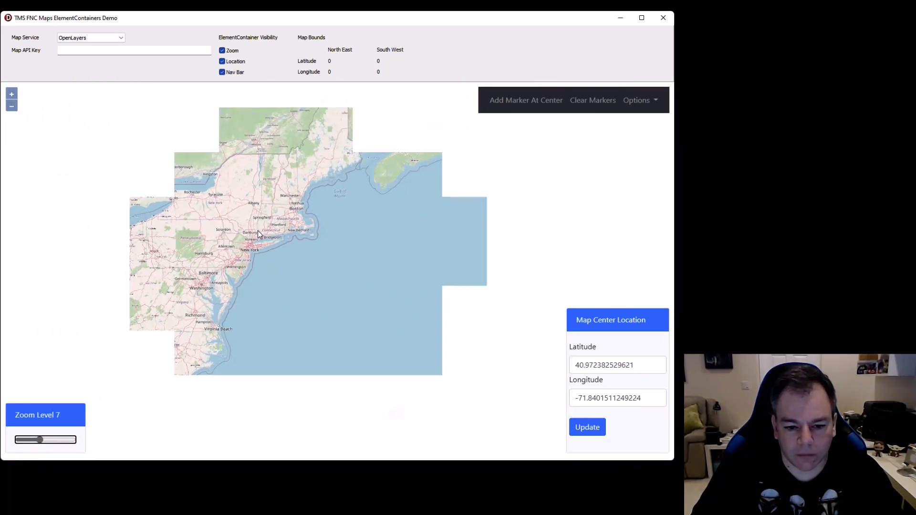
left_click_drag(39, 439, 29, 439)
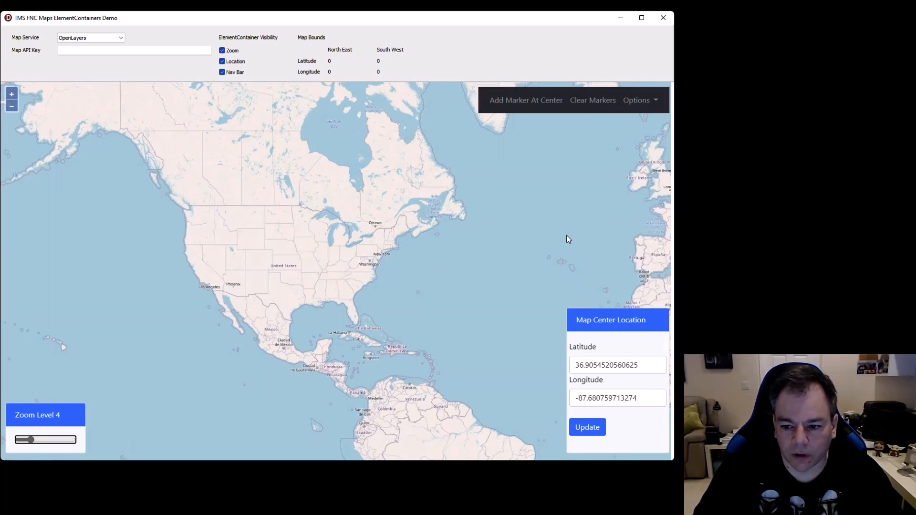
left_click(587, 428)
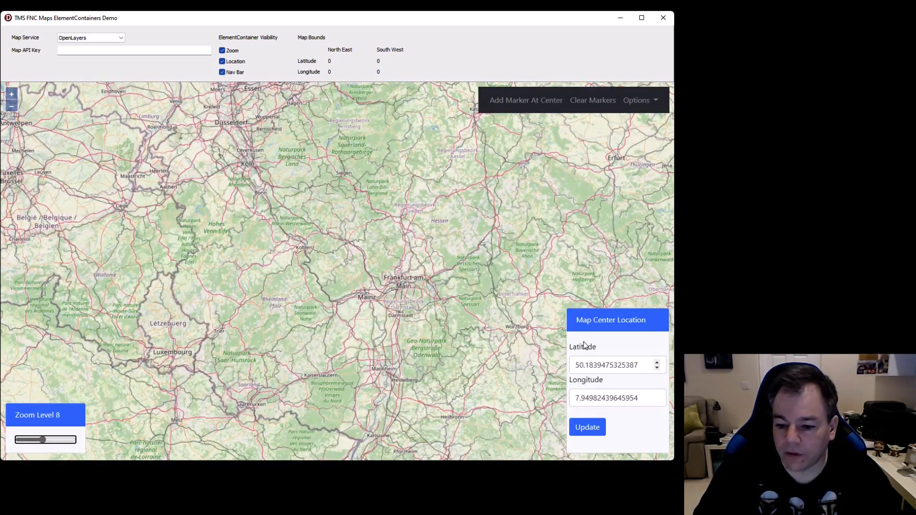
mouse_move(520, 373)
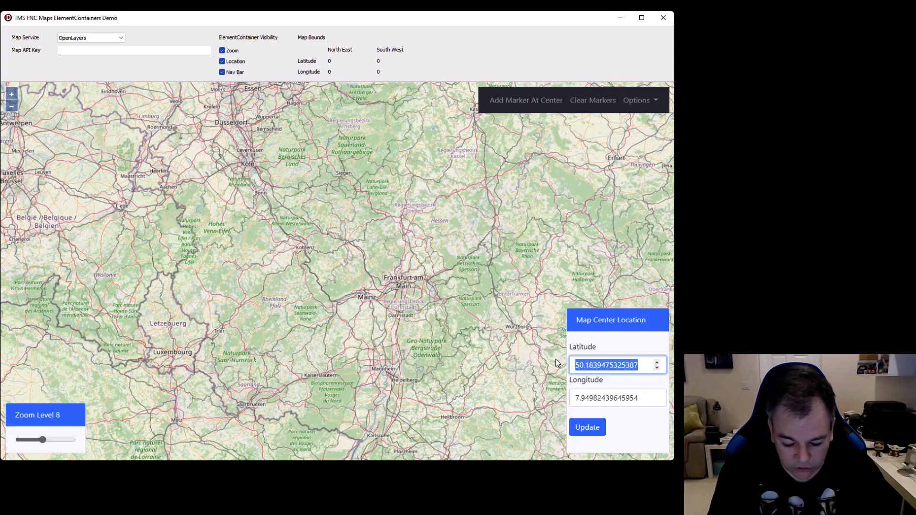
Step: Recenter the map on latitude 44 near Genova and zoom out to level 5 over Europe
type("44")
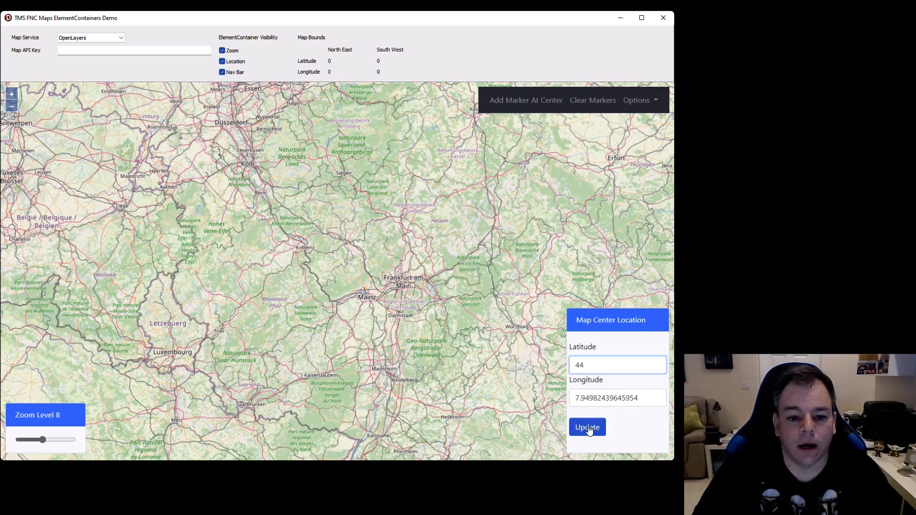
left_click(587, 428)
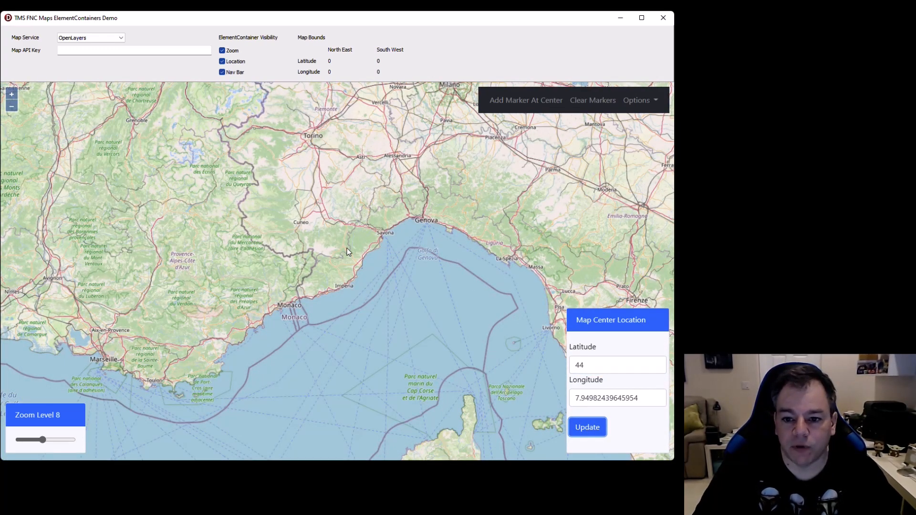
left_click_drag(41, 439, 32, 439)
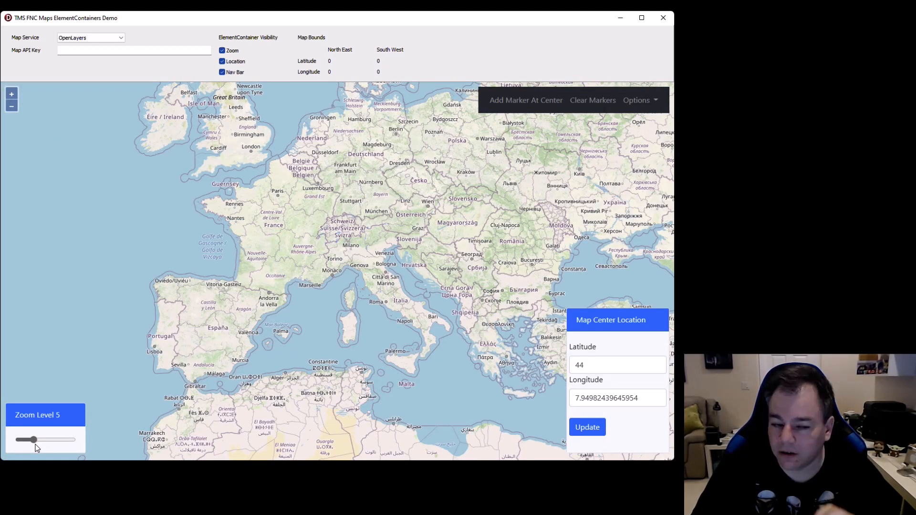
mouse_move(423, 203)
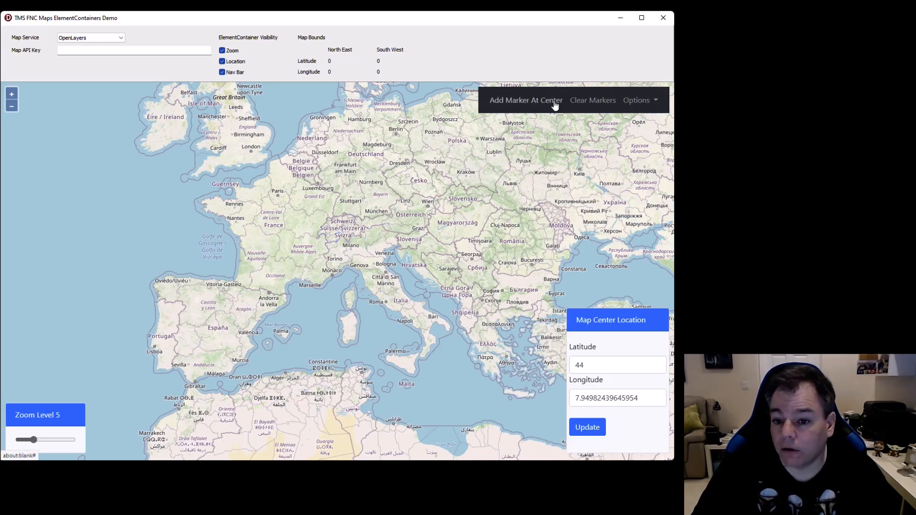
mouse_move(460, 166)
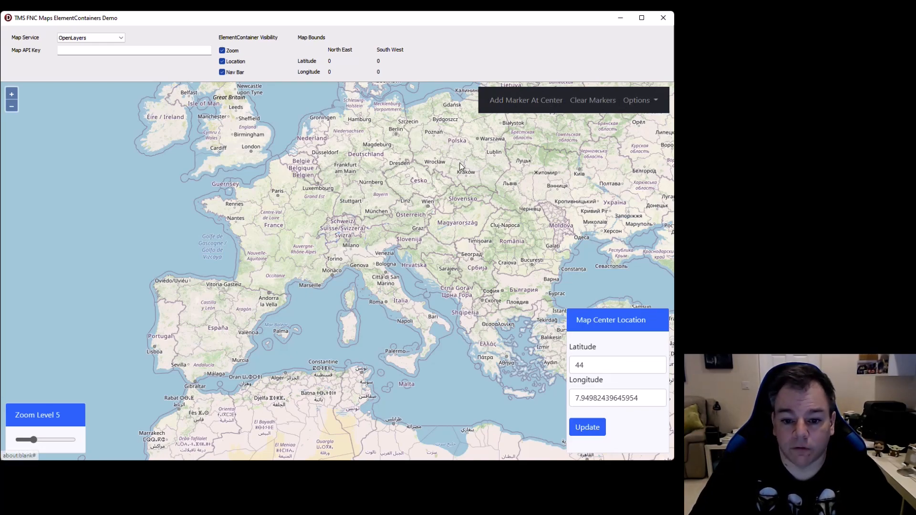
Step: Zoom to Würzburg at level 12 and add a marker at the map center
left_click_drag(462, 167, 363, 207)
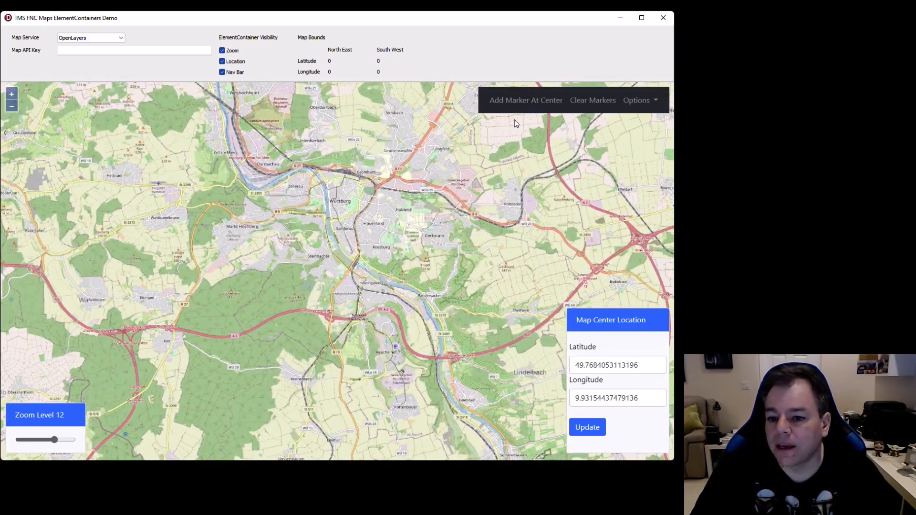
left_click(525, 100)
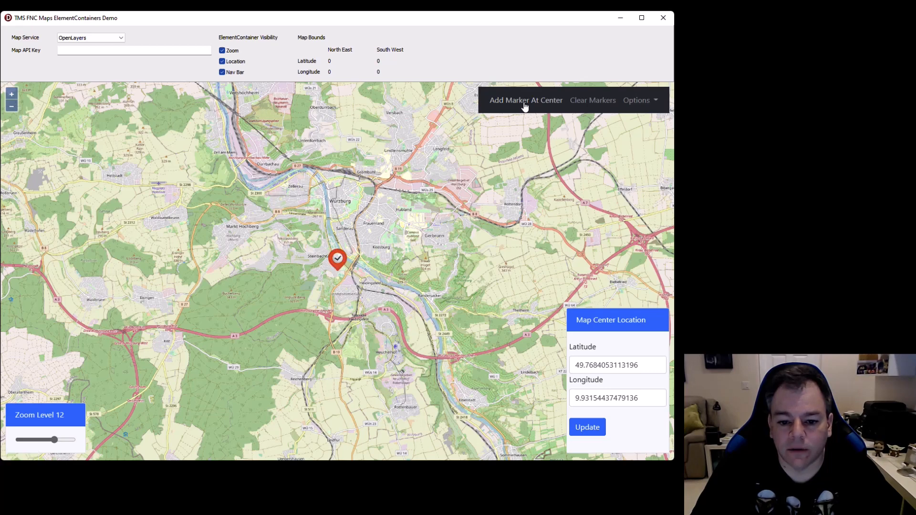
mouse_move(497, 169)
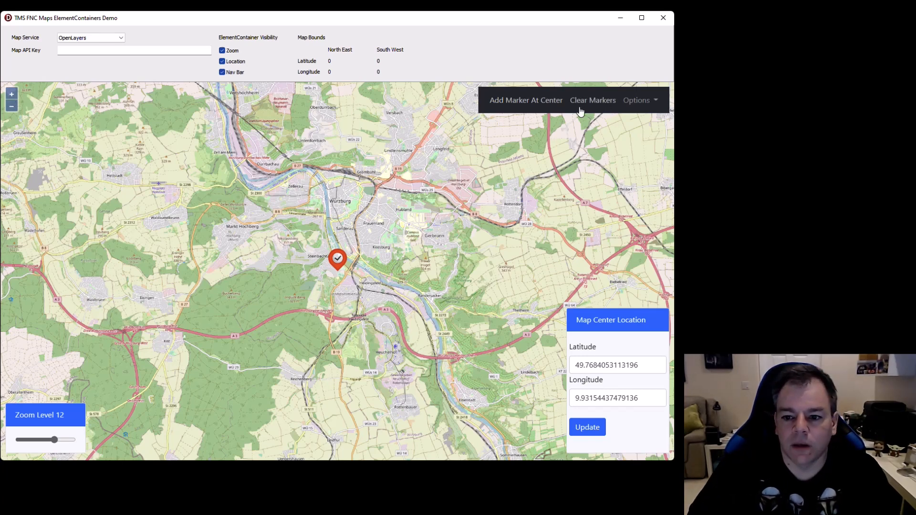
left_click(636, 100)
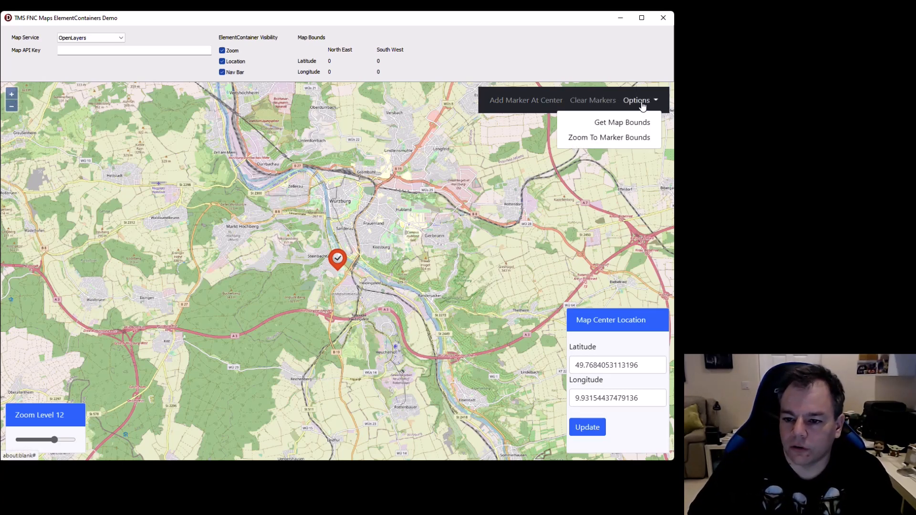
mouse_move(484, 197)
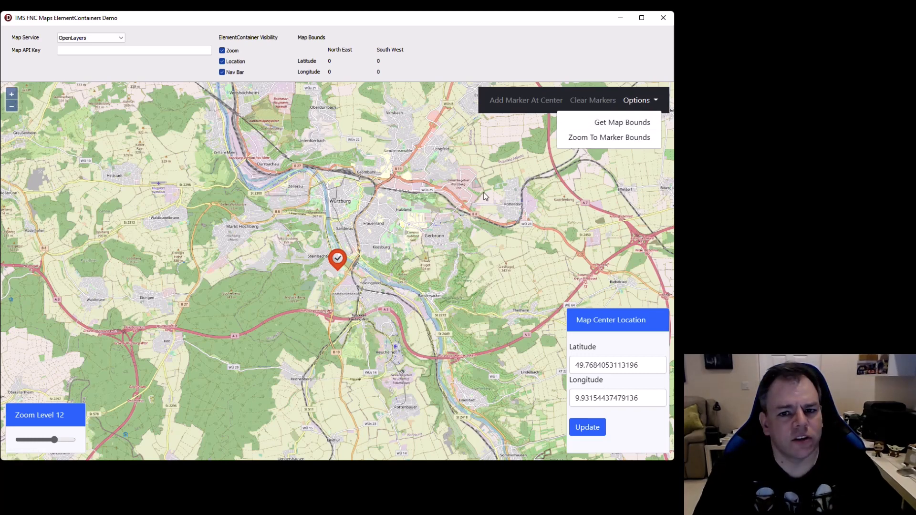
mouse_move(490, 187)
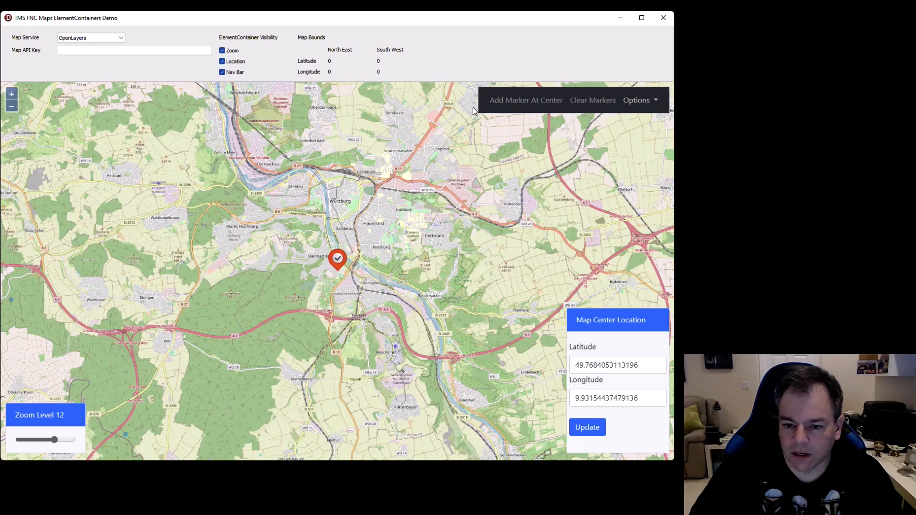
mouse_move(644, 115)
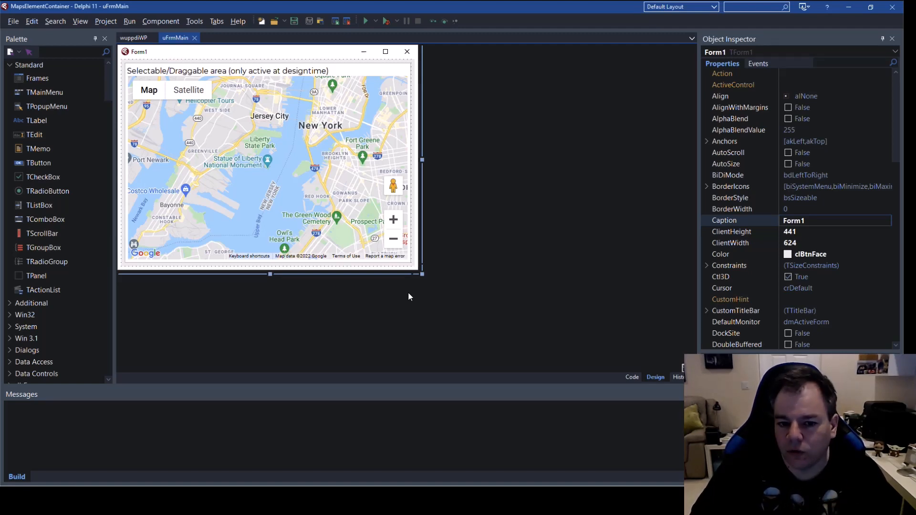
Step: Set the TMSFNCMaps component's Service property to msGoogleMaps
left_click(264, 163)
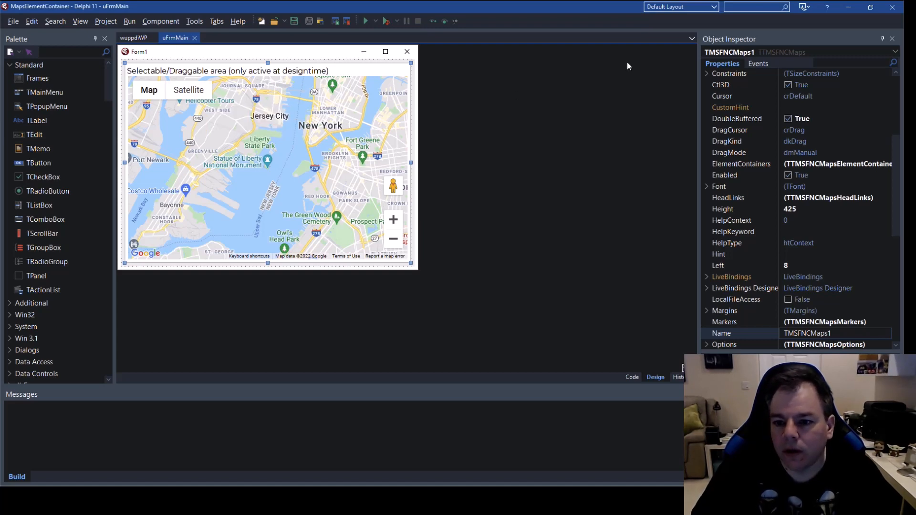
mouse_move(802, 58)
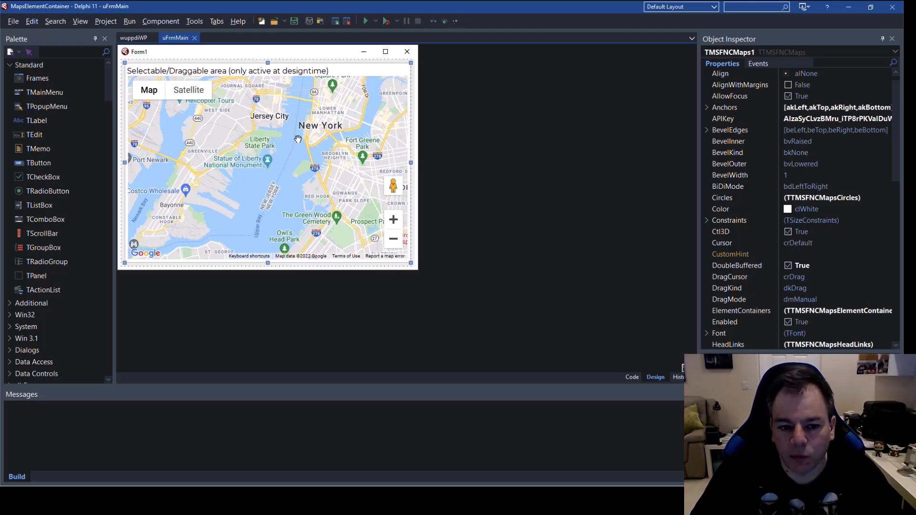
scroll("down", 3)
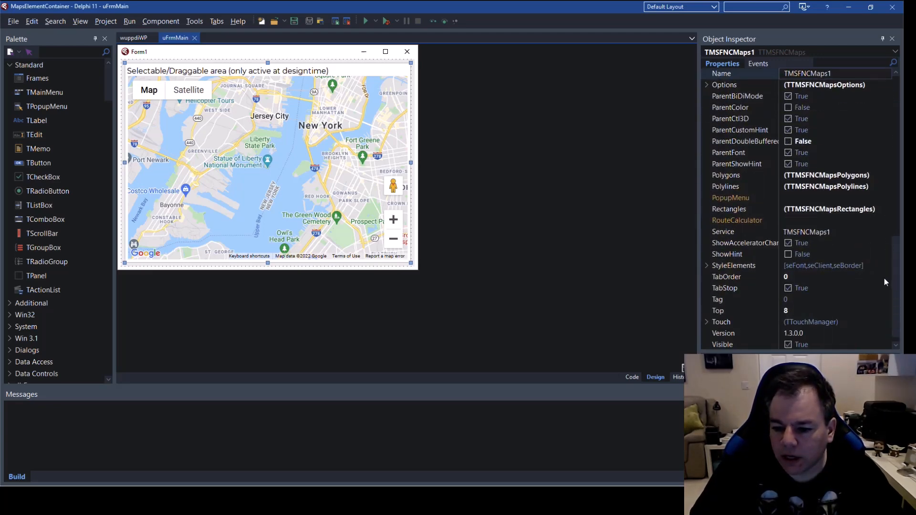
left_click(722, 209)
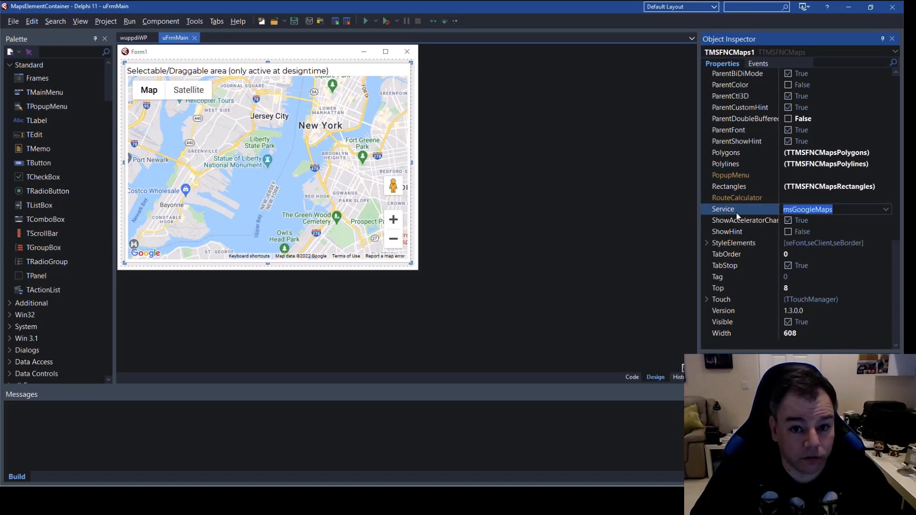
mouse_move(234, 163)
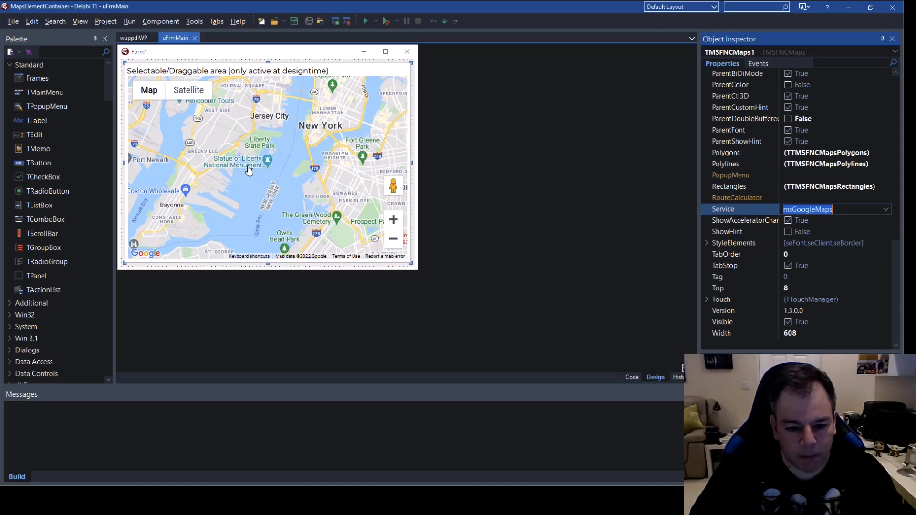
left_click(392, 220)
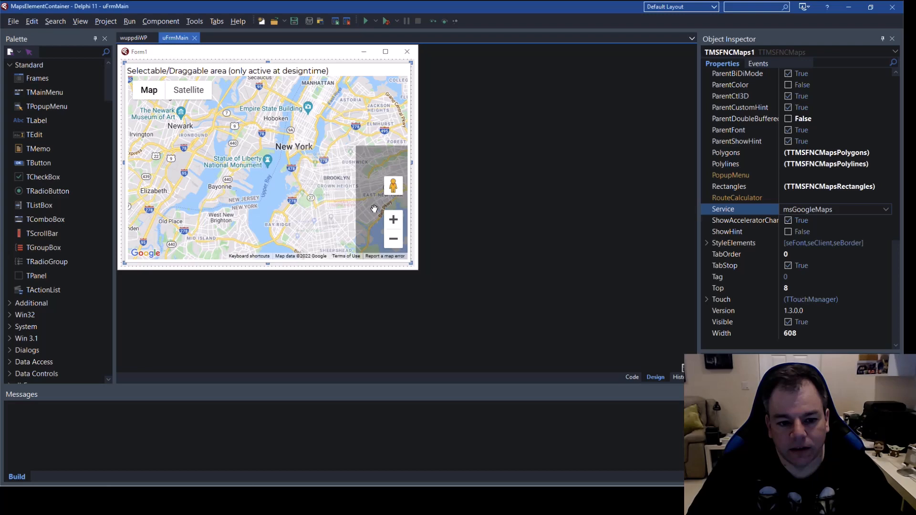
Step: Drag the map component and form larger, bringing the map to width 728
left_click_drag(418, 267, 461, 323)
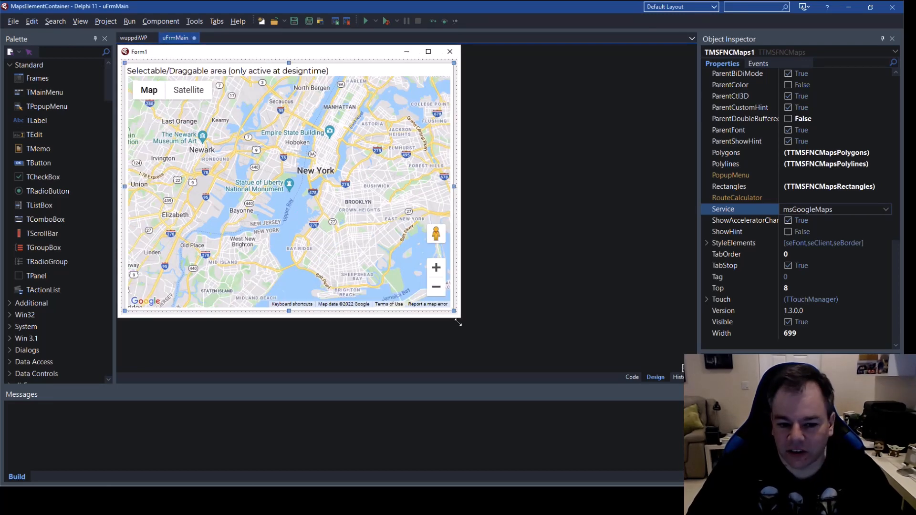
left_click_drag(459, 322, 479, 333)
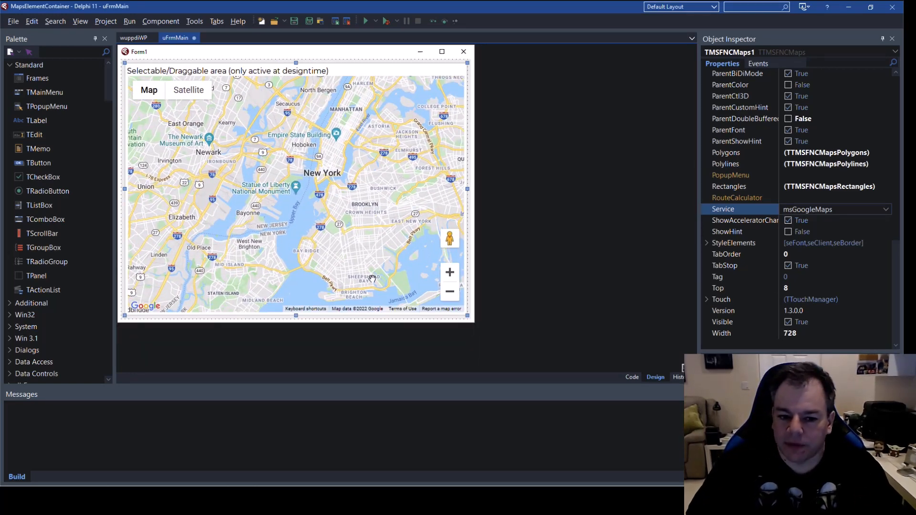
mouse_move(336, 250)
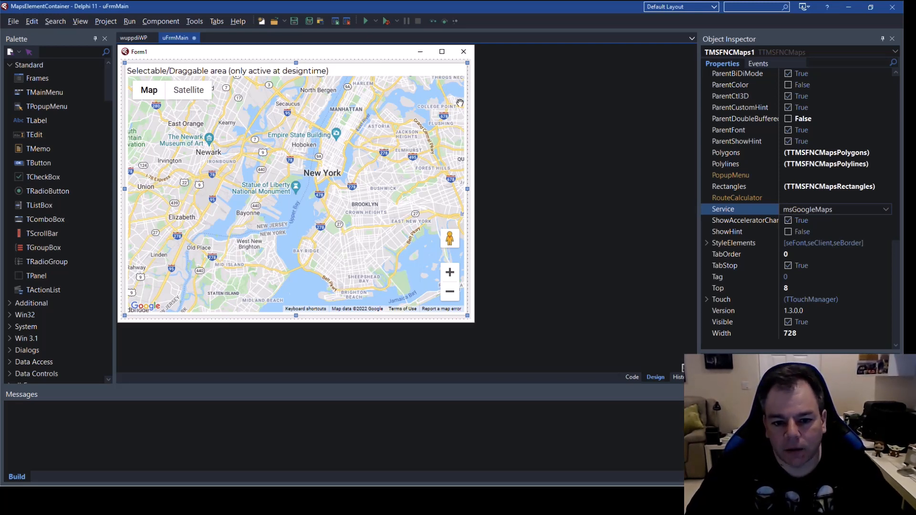
mouse_move(411, 109)
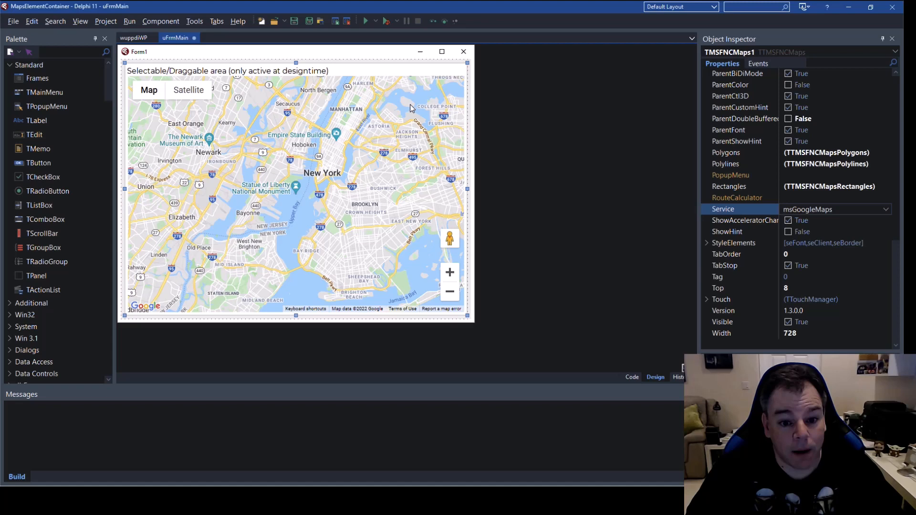
mouse_move(328, 191)
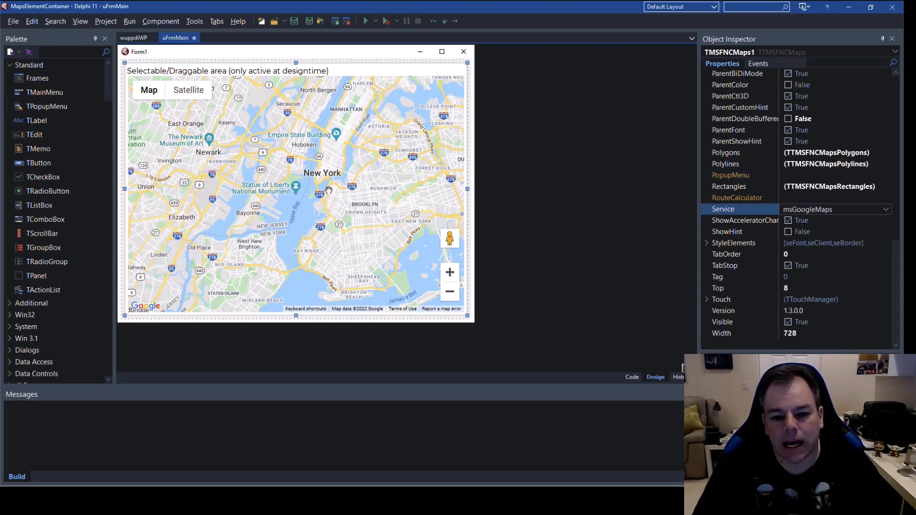
mouse_move(401, 93)
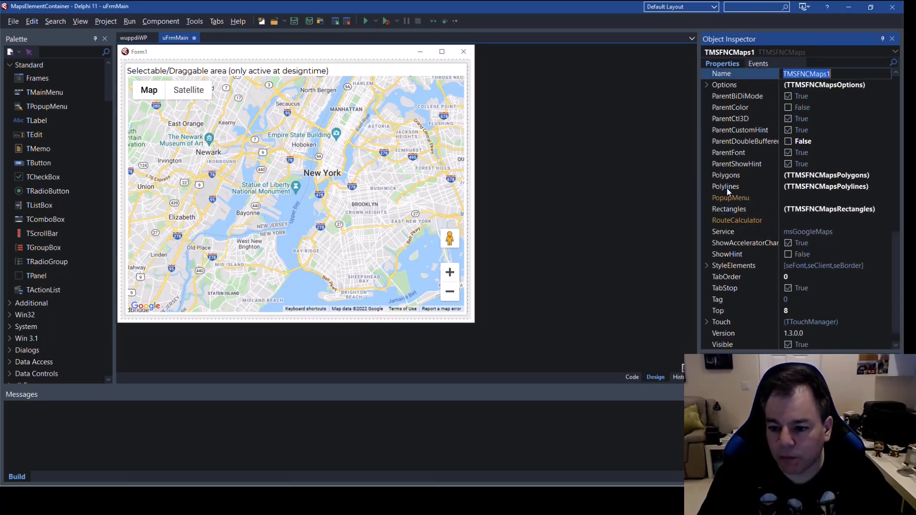
Step: Set the map component's Name property to Maps
type("Maps")
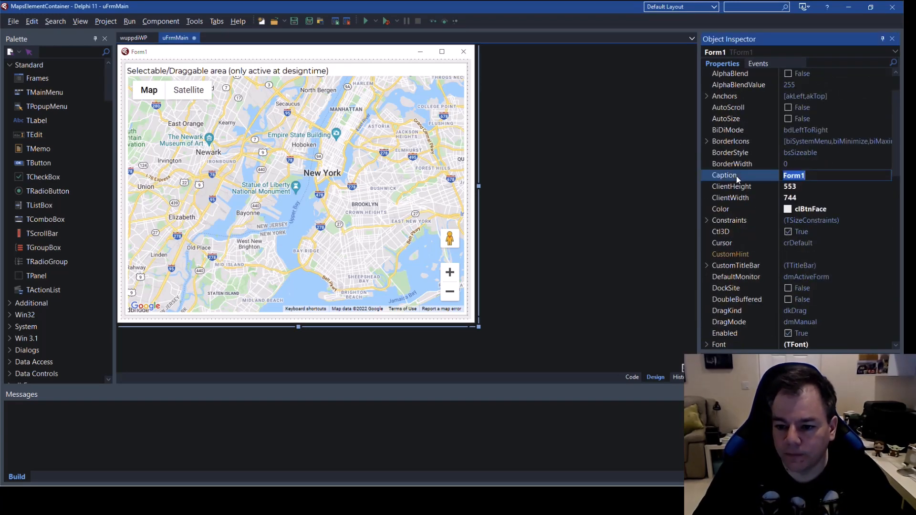
Step: Set the form's Caption to Element Container Demo
type("Element Container Demo")
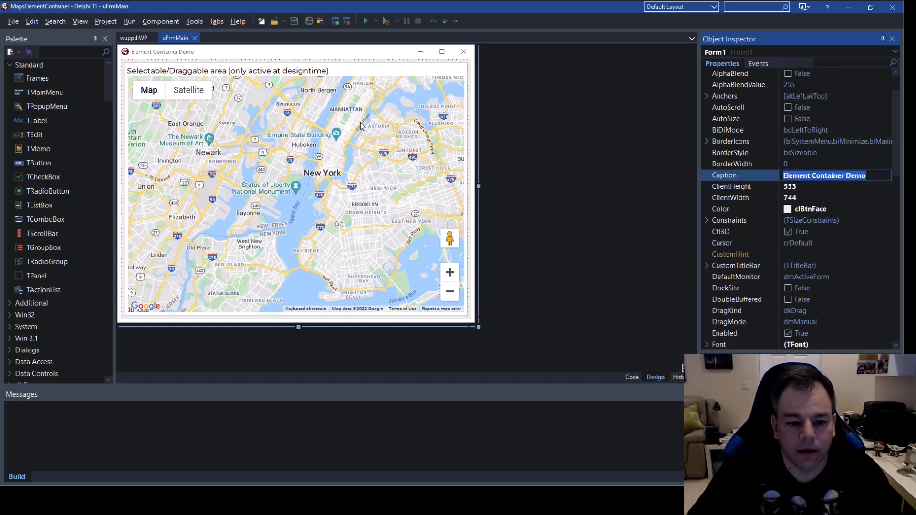
mouse_move(324, 113)
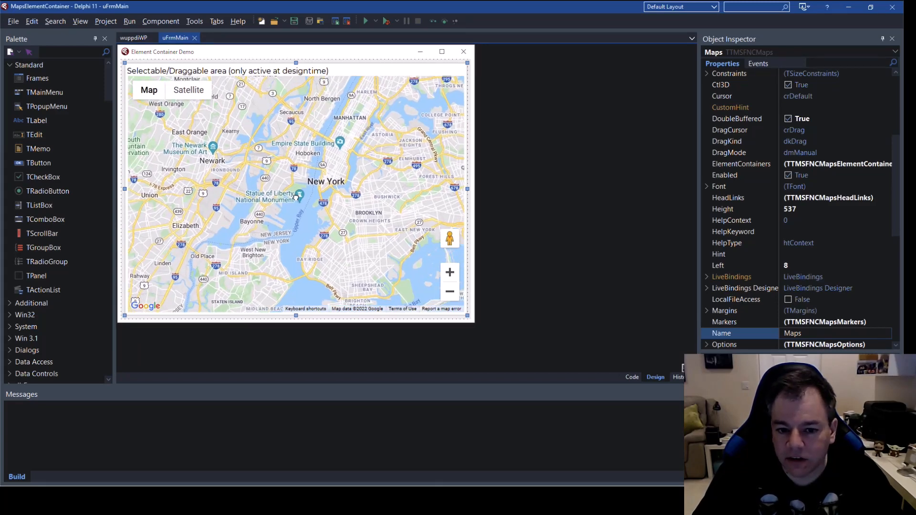
Step: Open the ElementContainers collection editor of the Maps component
left_click(298, 194)
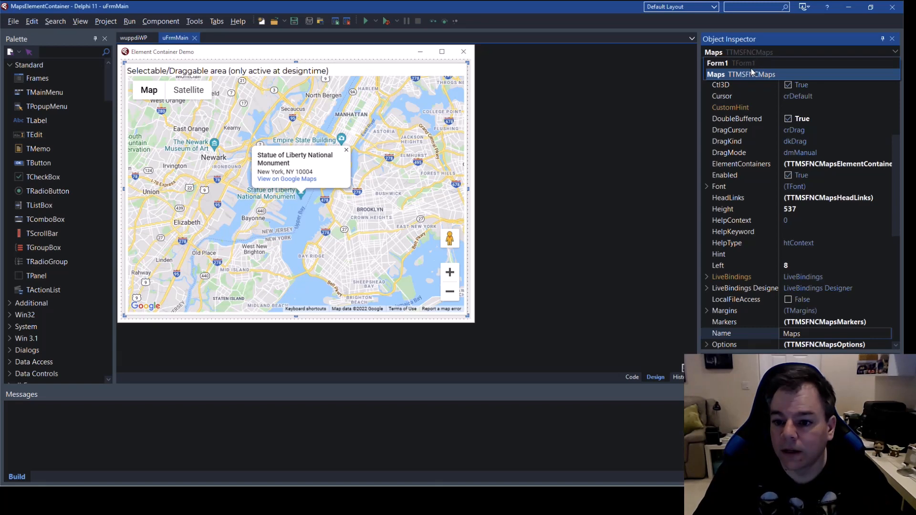
mouse_move(752, 74)
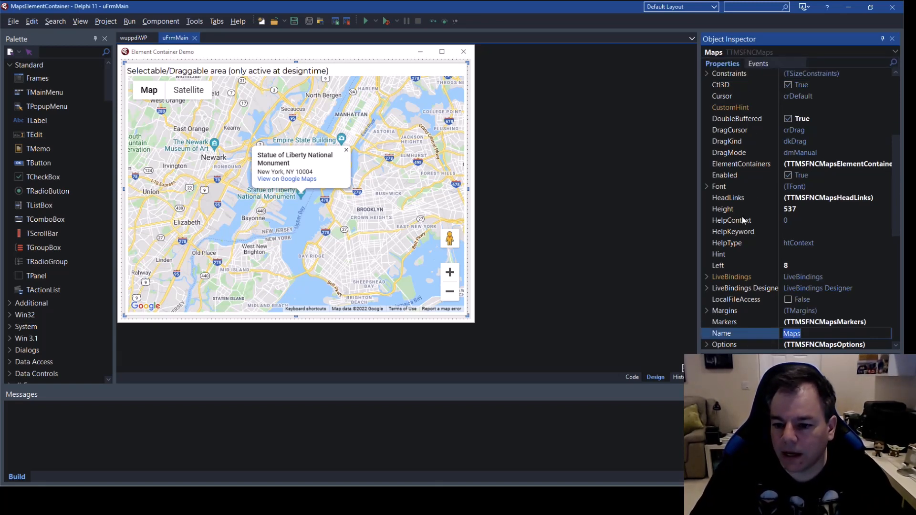
left_click(740, 164)
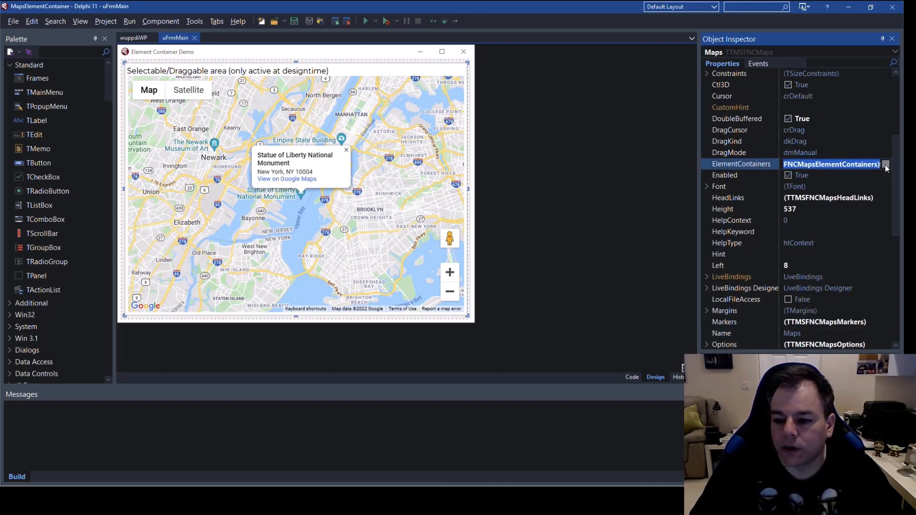
left_click(885, 164)
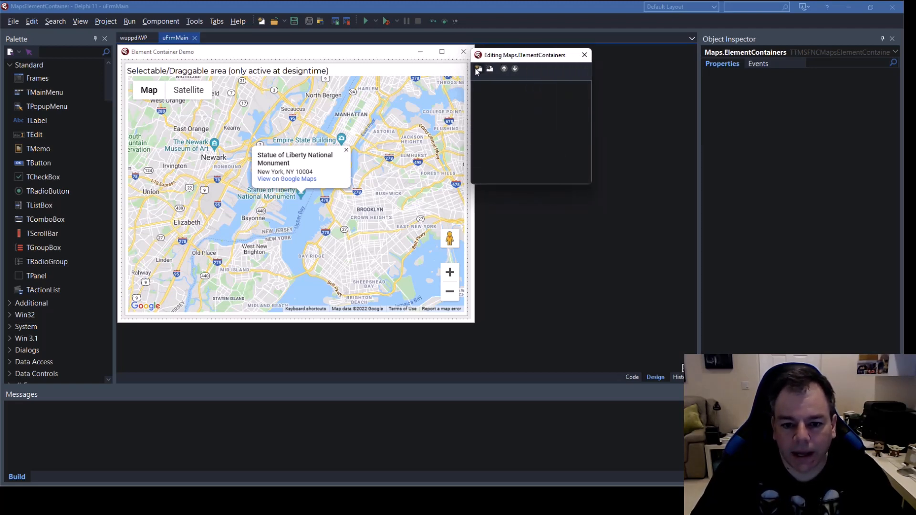
Step: Add ElementContainer0, position it at the map's top right, and select it for HTML editing
left_click(479, 69)
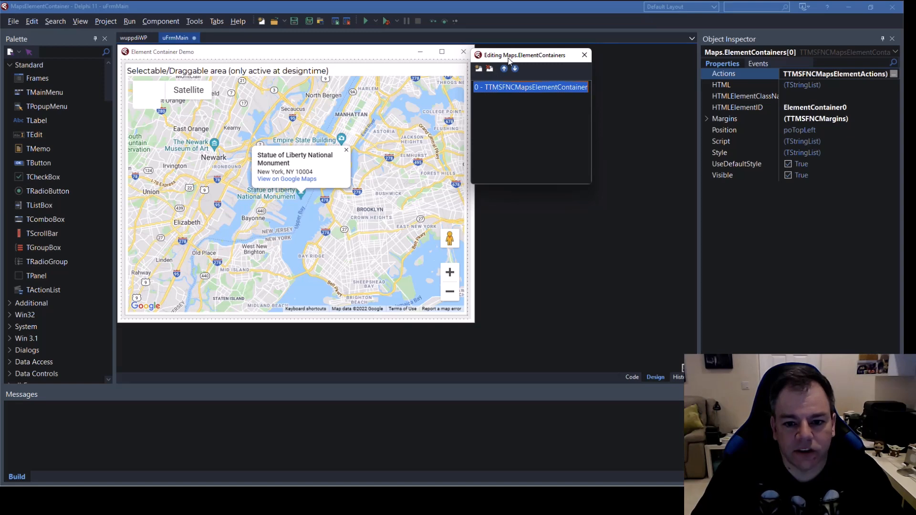
left_click_drag(523, 55, 545, 73)
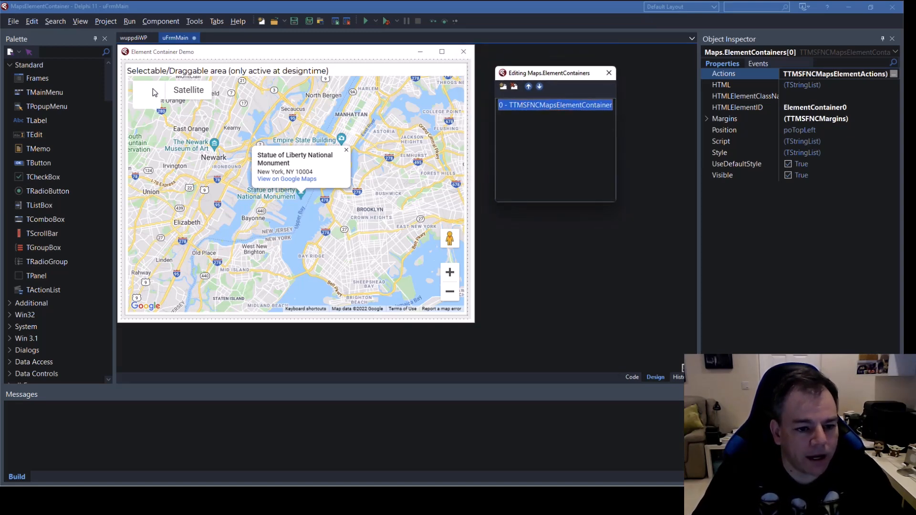
mouse_move(143, 102)
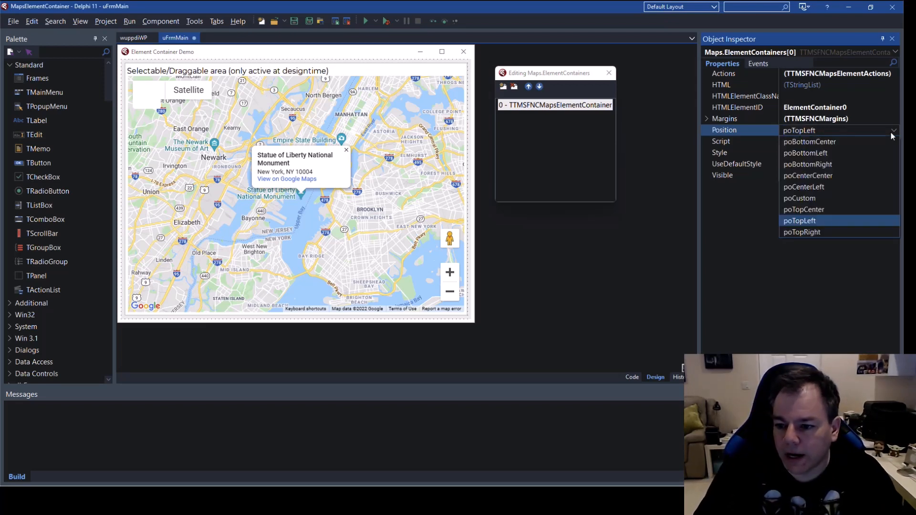
left_click(803, 232)
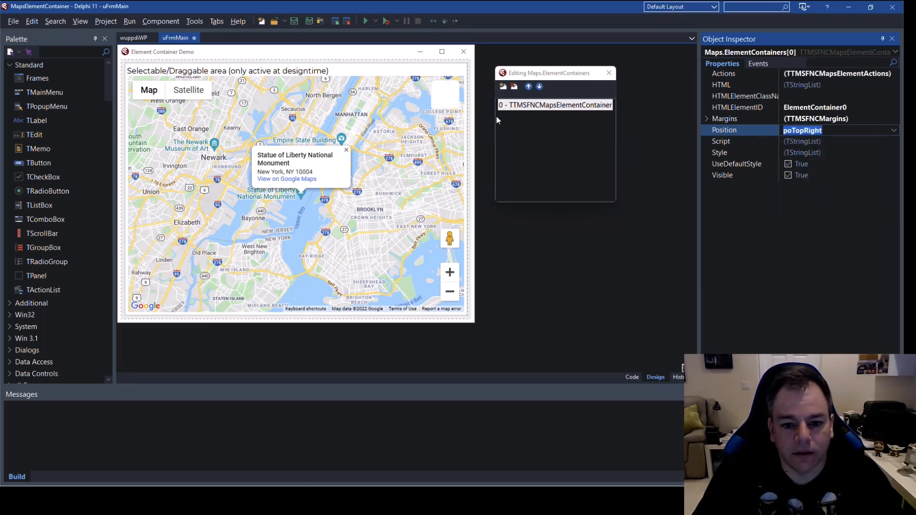
mouse_move(639, 145)
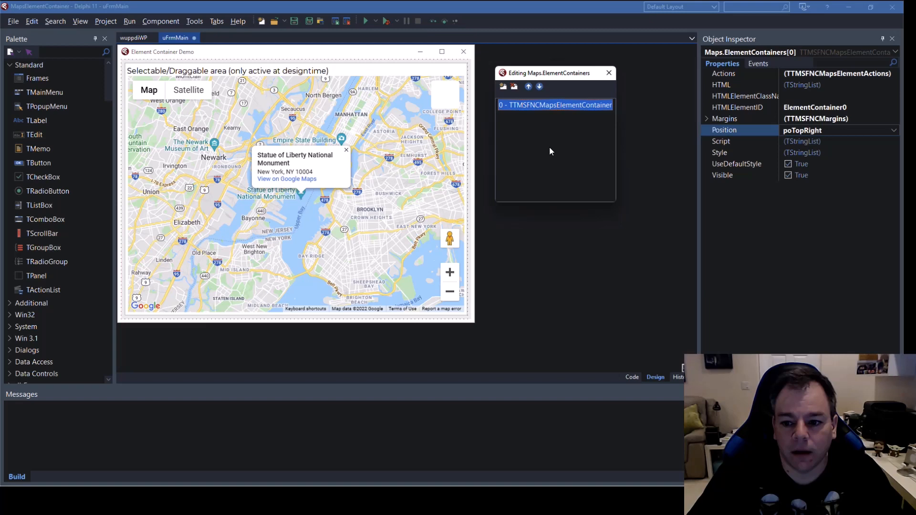
left_click(721, 85)
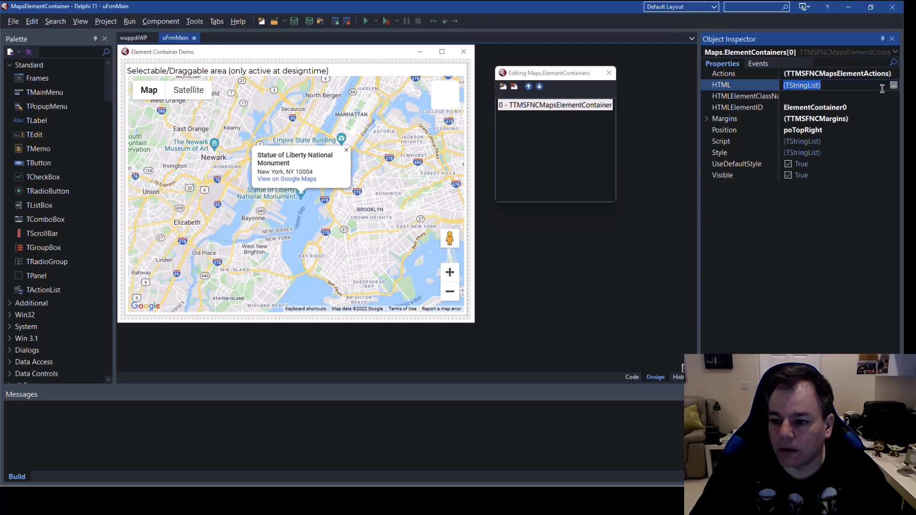
Step: Enter the container HTML with a btn-primary button labelled Open Layers in the String List Editor
left_click(894, 85)
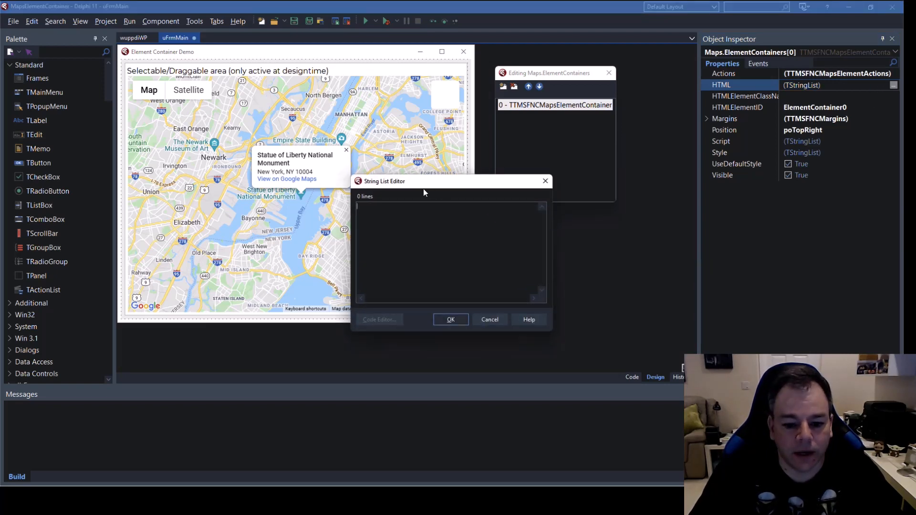
left_click_drag(427, 180, 319, 205)
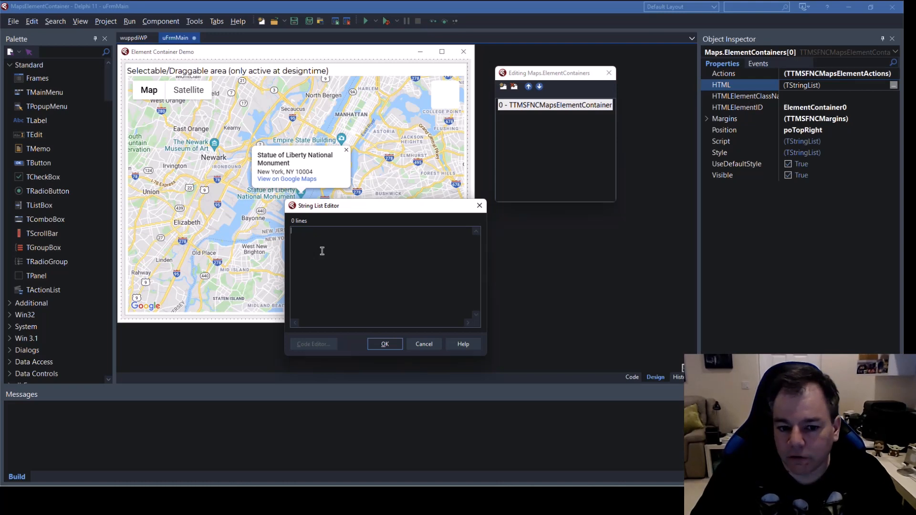
mouse_move(322, 266)
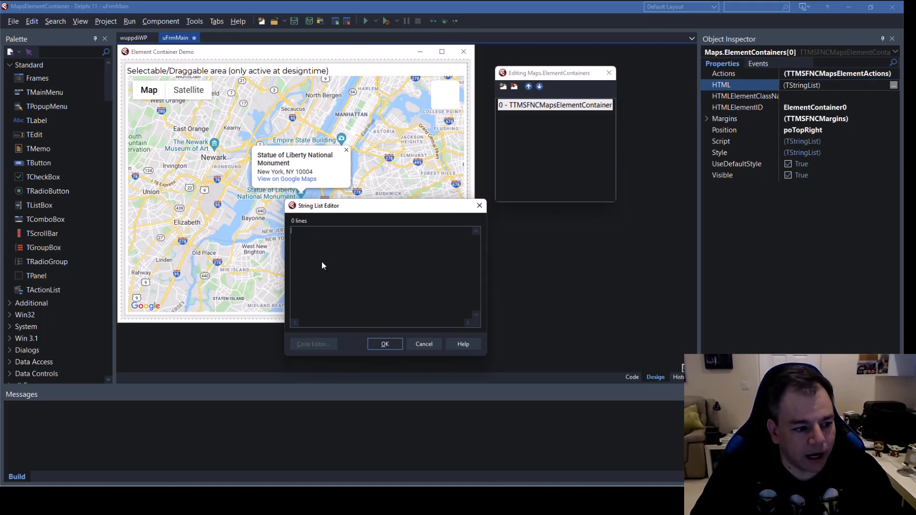
type("<button id=\"btn1\" type=\"button\" class=\"btn btn-primary\">Open Layers</button>")
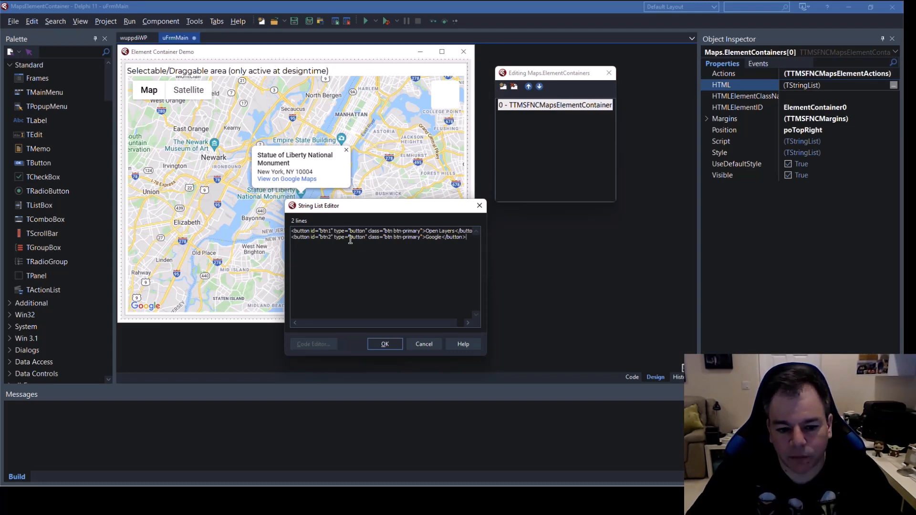
Step: Adjust the second button line for Google with its own id and confirm the two-button HTML
double_click(303, 231)
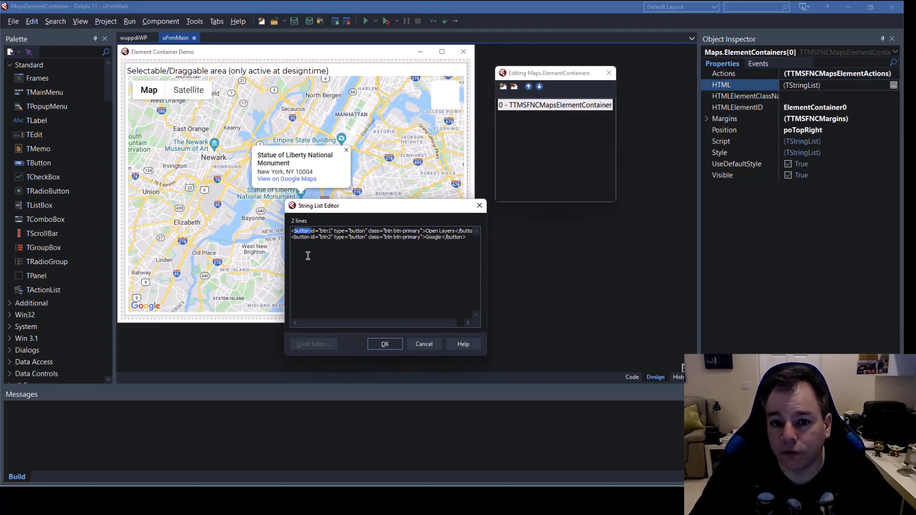
double_click(302, 236)
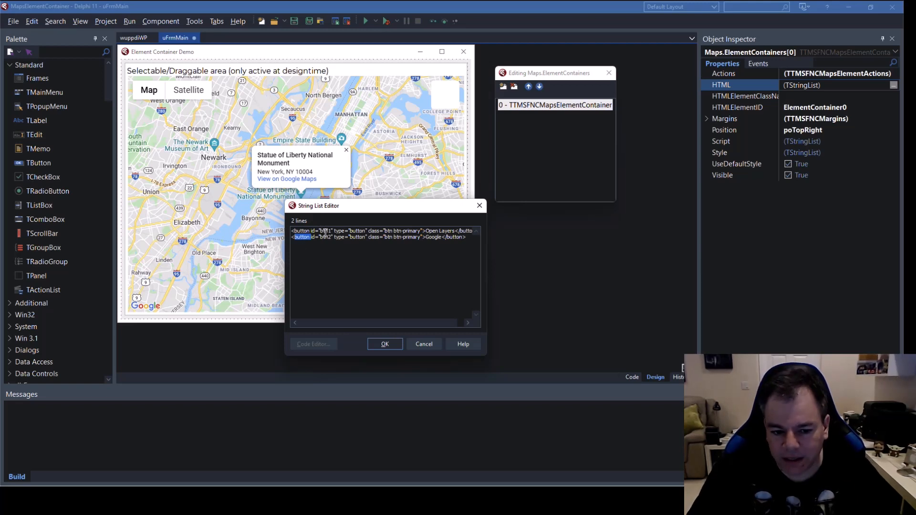
double_click(324, 230)
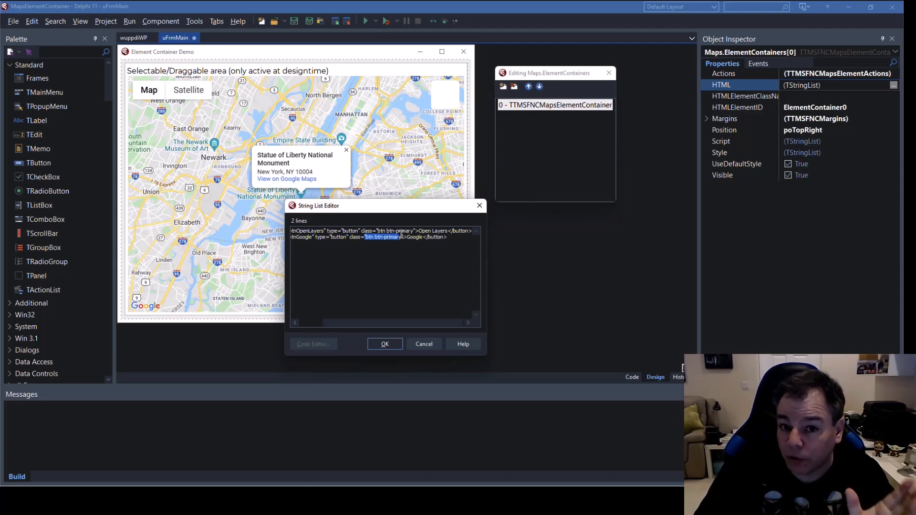
left_click(385, 344)
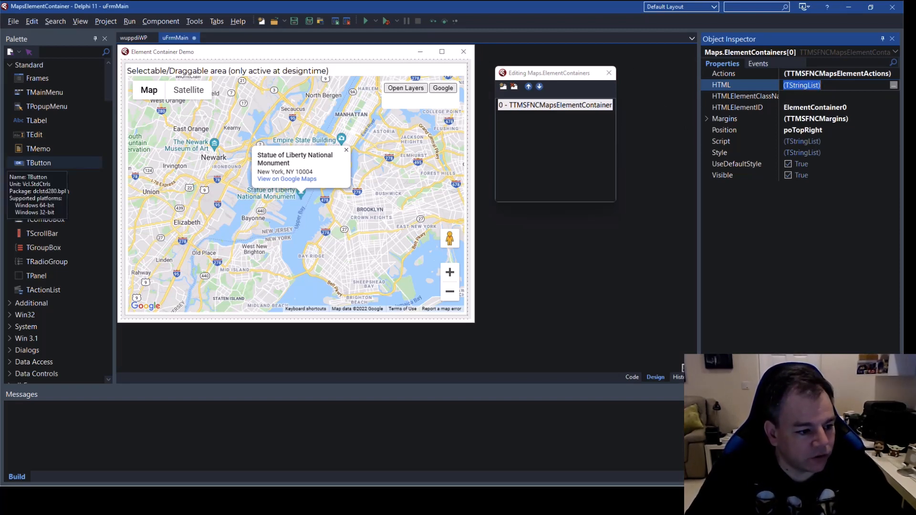
mouse_move(786, 201)
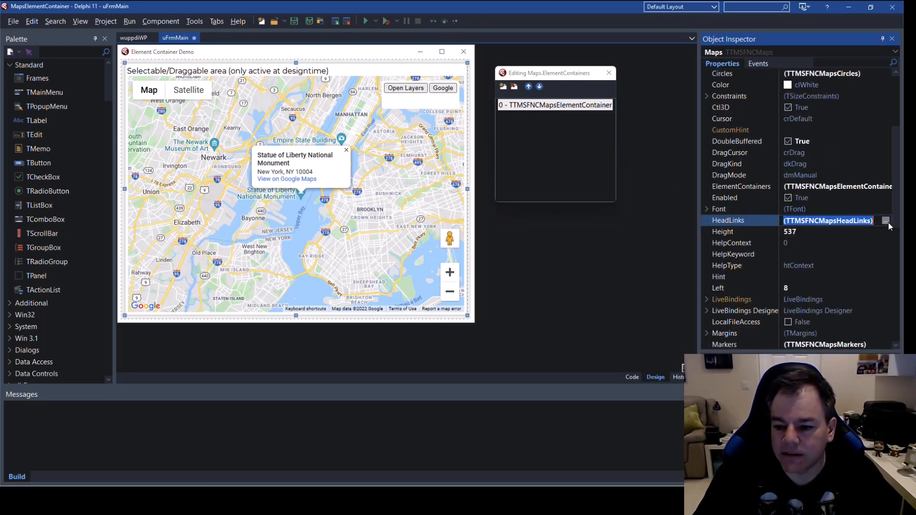
Step: Add a head link item and set its Kind in the HeadLinks editor
left_click(887, 221)
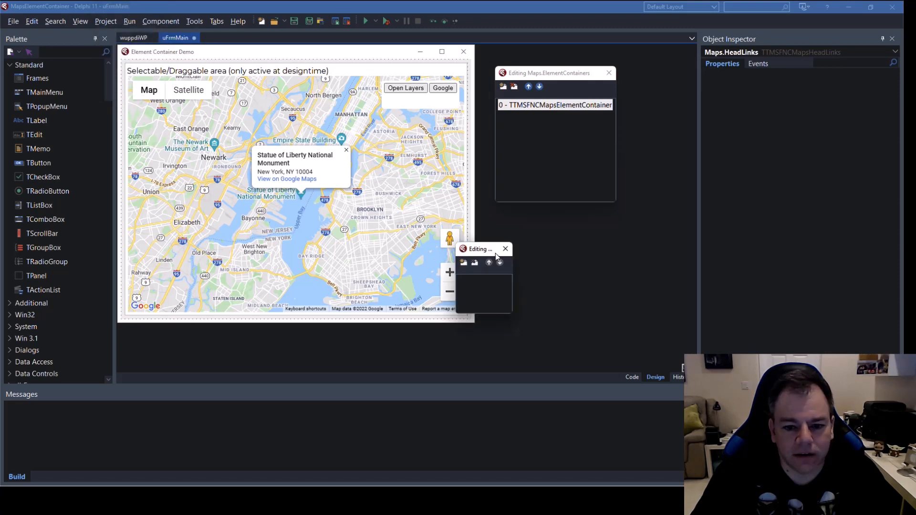
left_click_drag(482, 248, 520, 221)
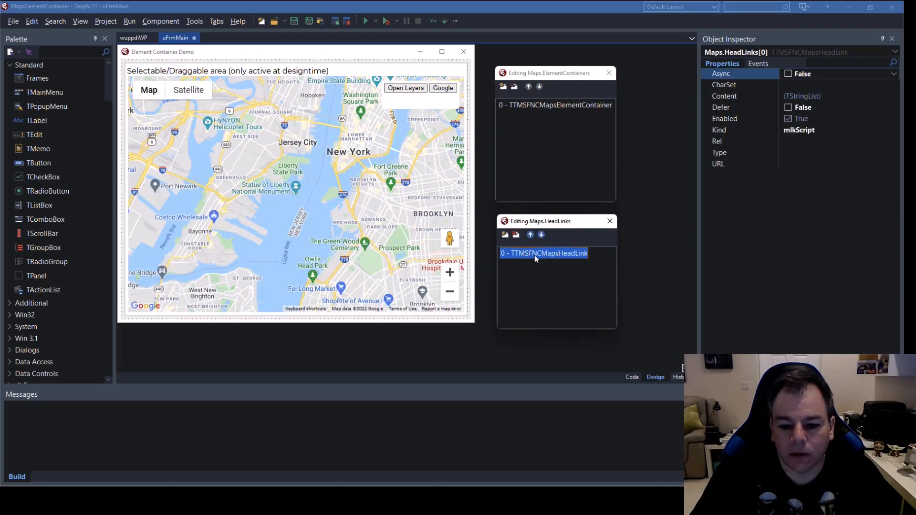
mouse_move(563, 262)
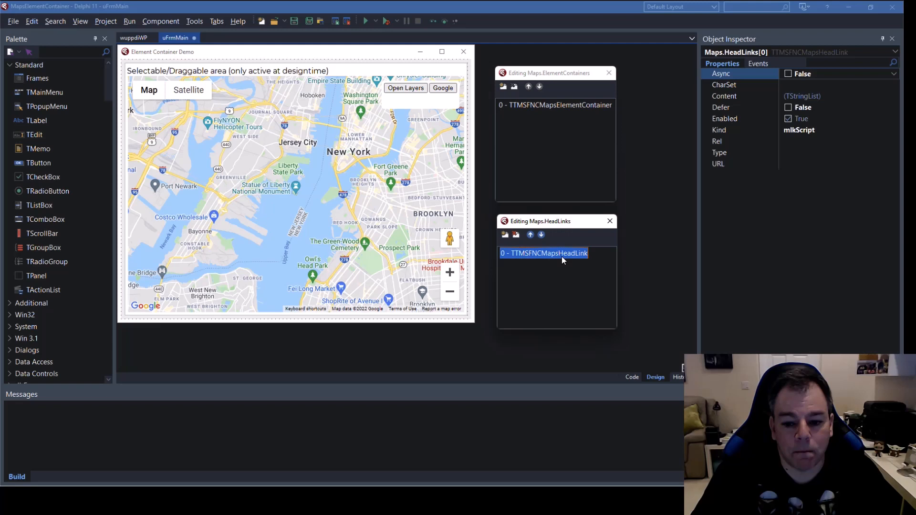
mouse_move(574, 261)
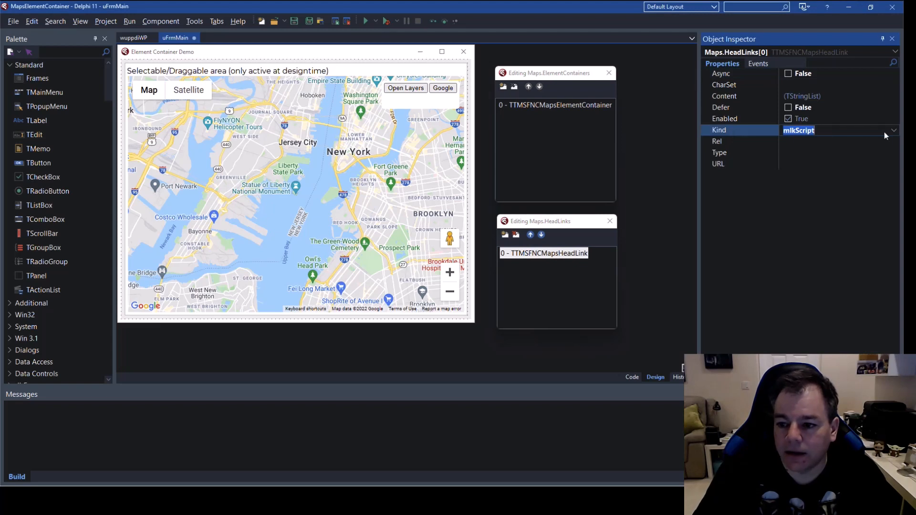
left_click(893, 131)
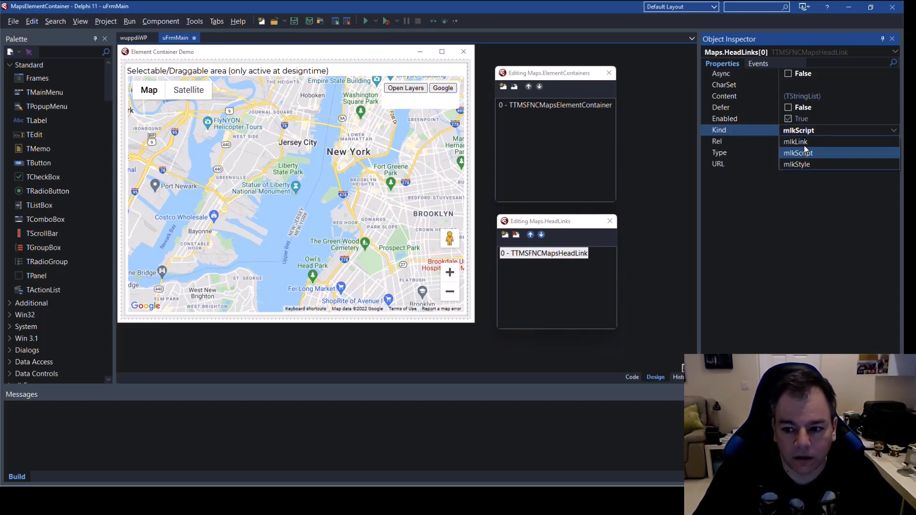
left_click(798, 153)
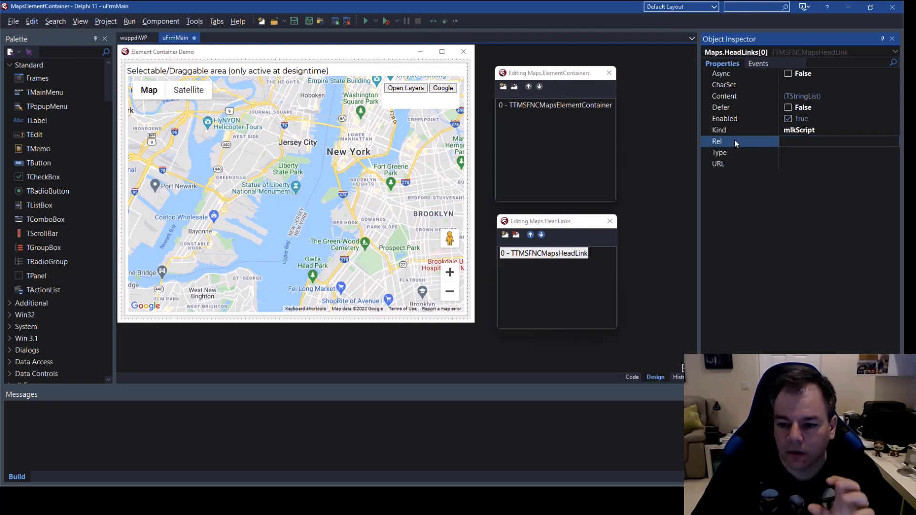
left_click(838, 141)
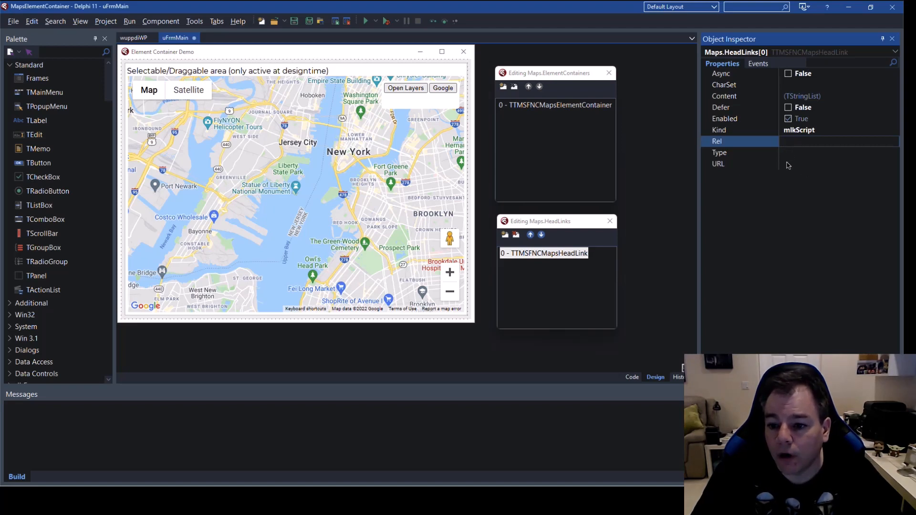
Step: Set the link URL to bootstrap/3.4.0/css/bootstrap.min.css and Rel to stylesheet
left_click(839, 163)
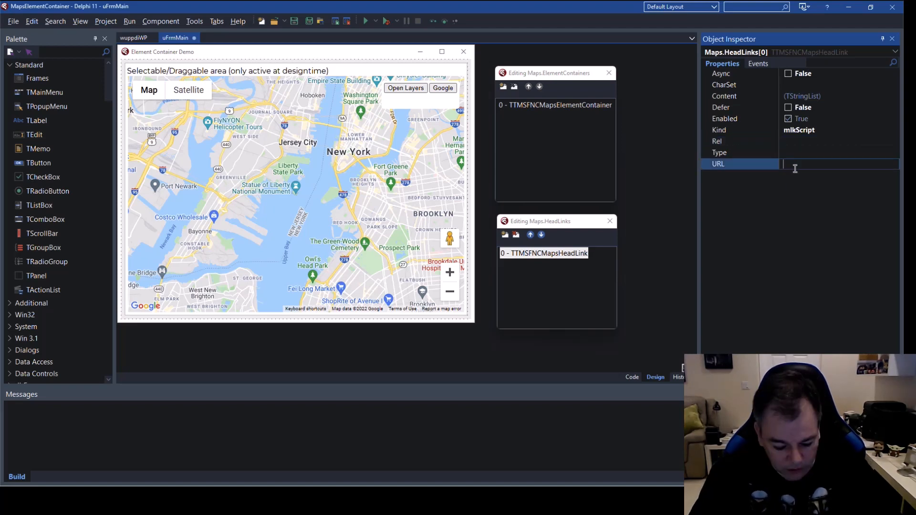
type("bootstrap/3.4.0/css/bootstrap.min.css")
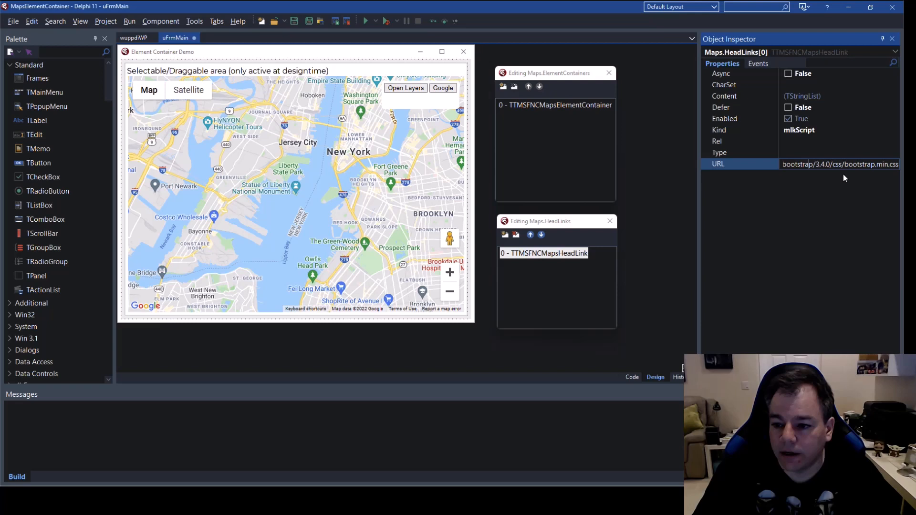
mouse_move(793, 205)
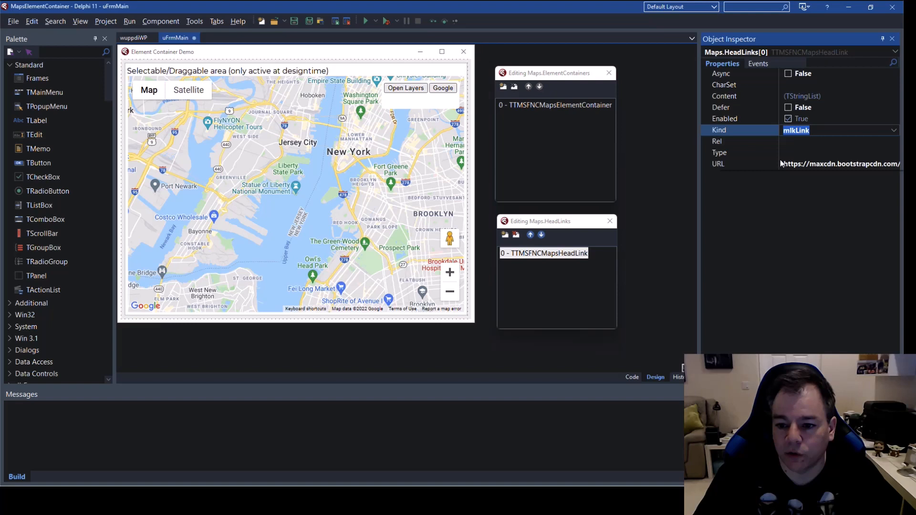
left_click(836, 142)
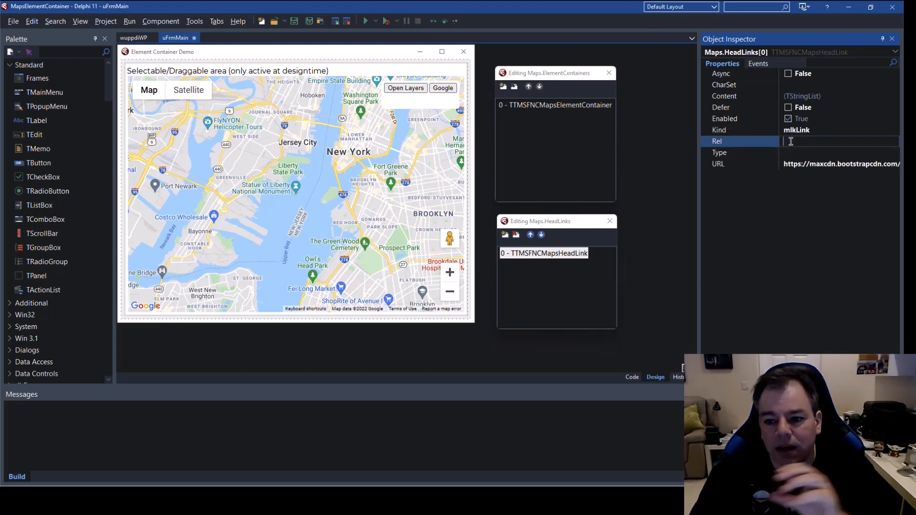
type("stylesheet")
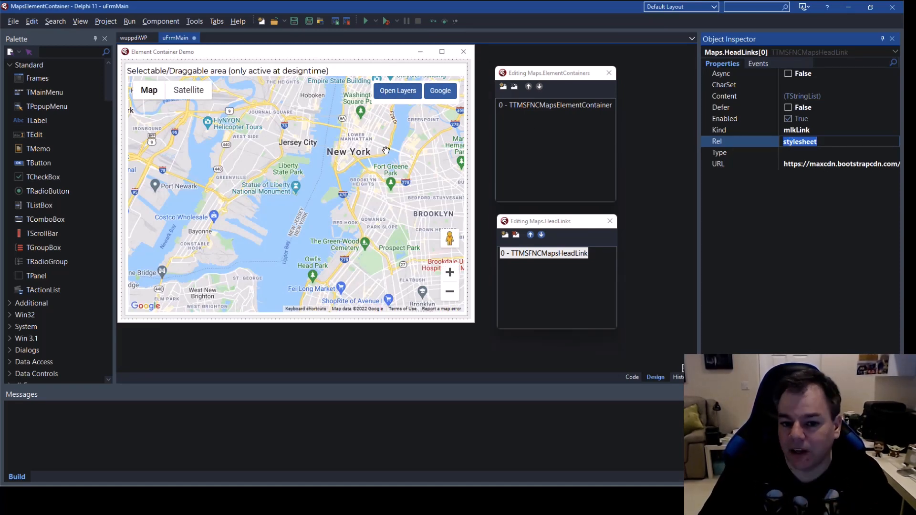
mouse_move(395, 123)
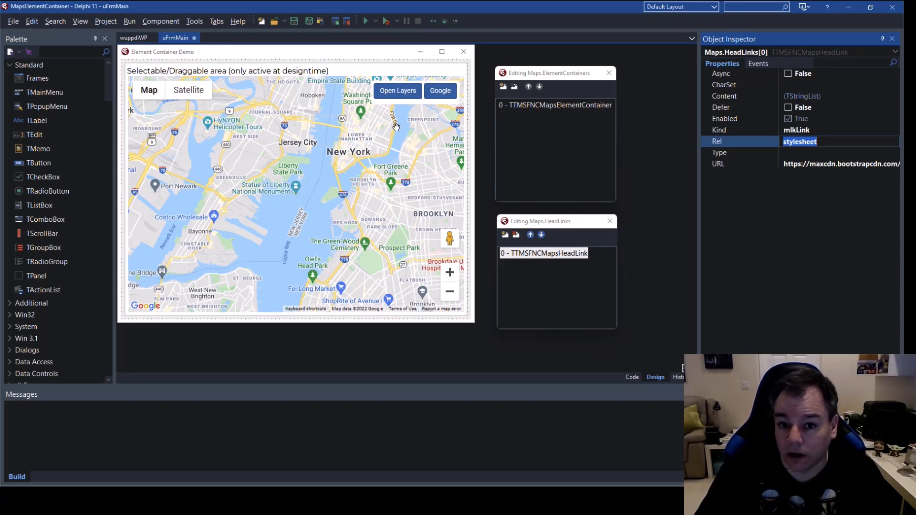
mouse_move(397, 105)
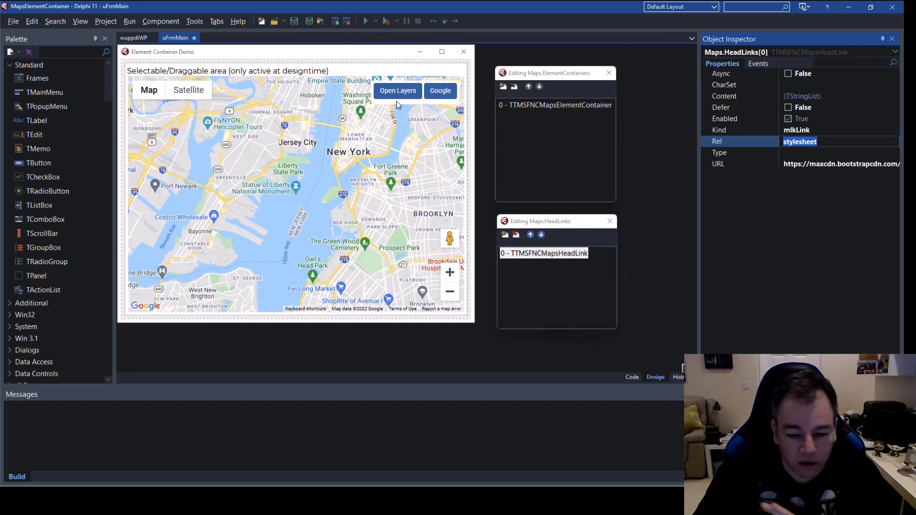
mouse_move(726, 197)
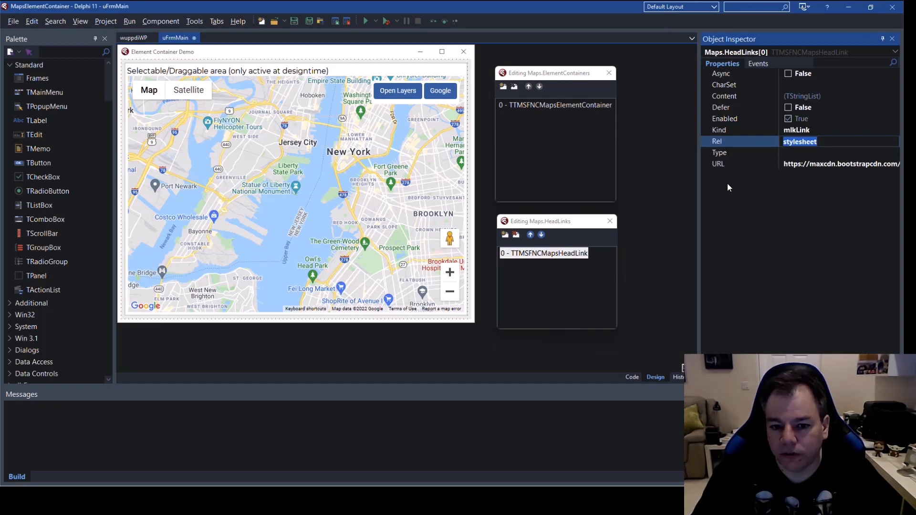
mouse_move(541, 265)
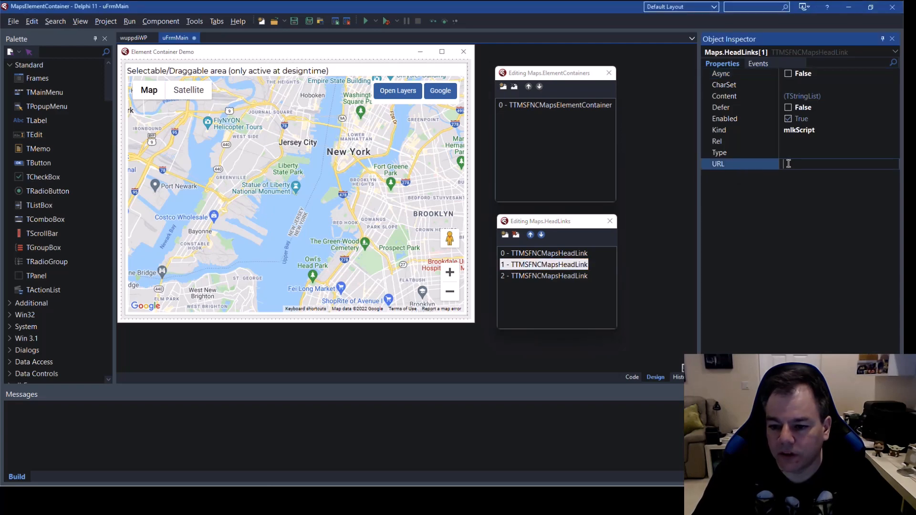
Step: Note the jQuery 3.4.0 script URL as a comment and pick the Bootstrap script URL from the third head link
type("//ajax/libs/jquery/3.4.0/jquery.min.js")
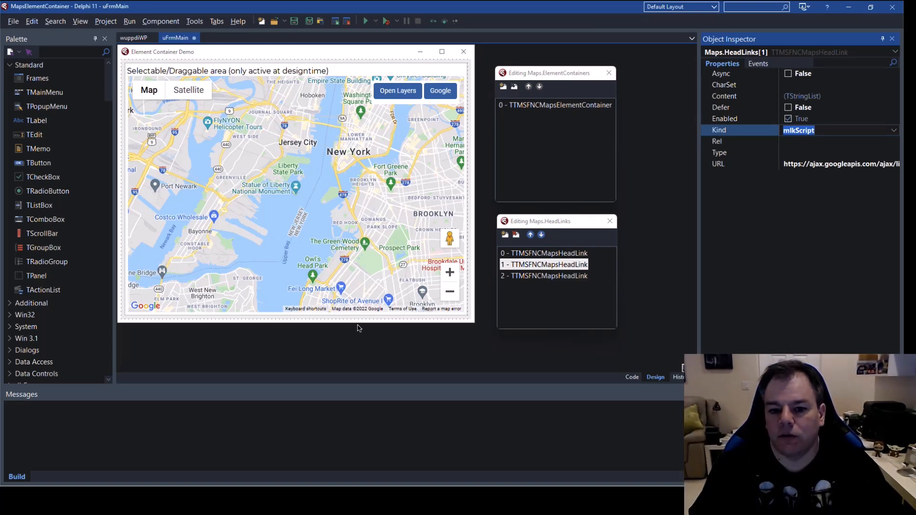
mouse_move(559, 275)
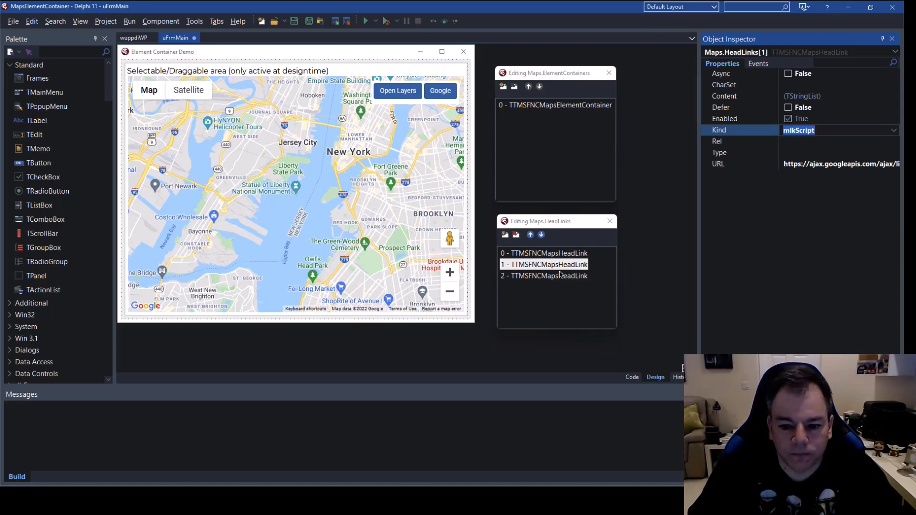
left_click(543, 275)
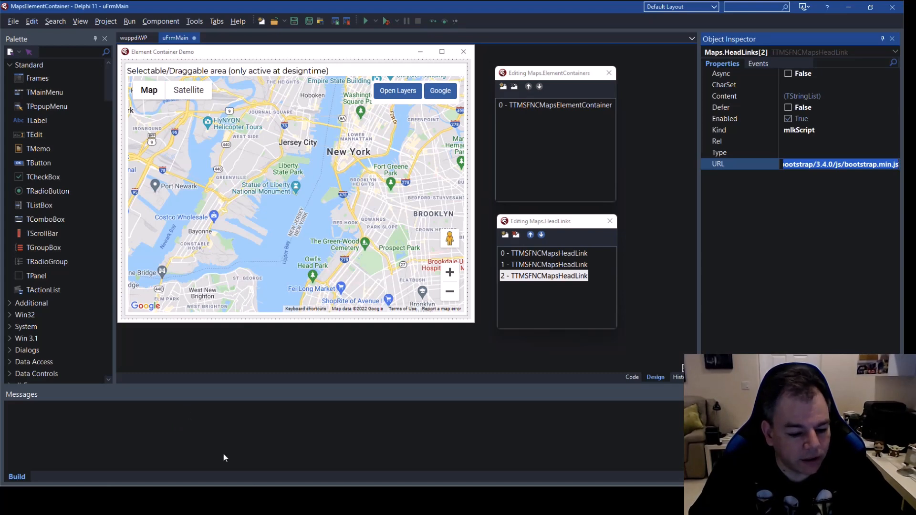
left_click(631, 377)
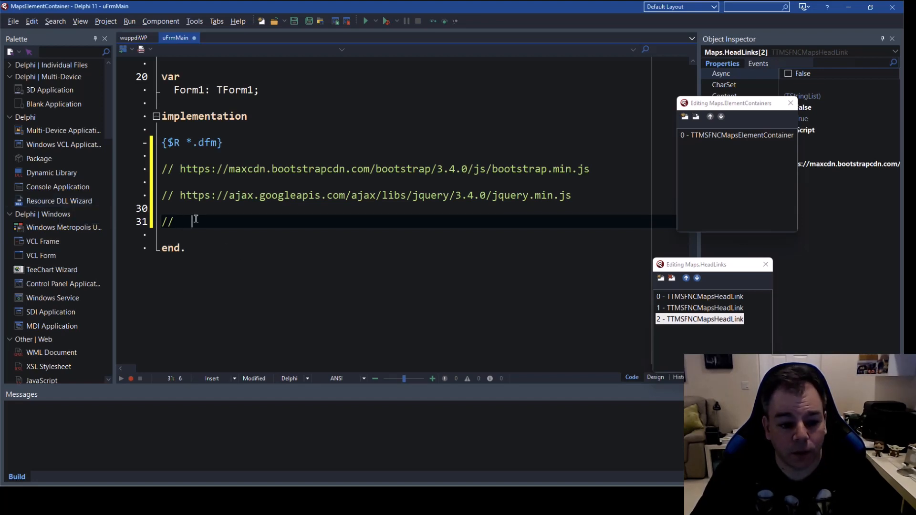
Step: Add the bootstrap.min.css CDN URL as a third comment line and return to the form designer
type("https://maxcdn.bootstrapcdn.com/bootstrap/3.4.0/css/bootstrap.min.css")
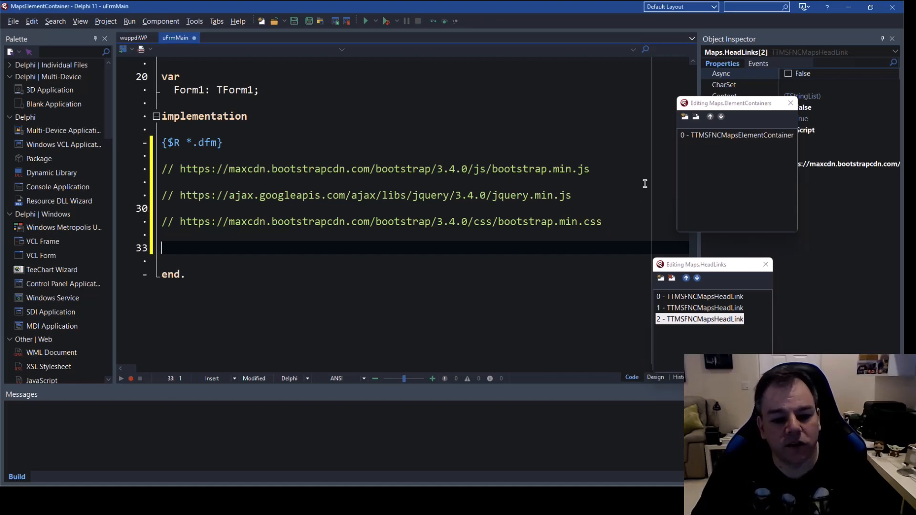
mouse_move(743, 115)
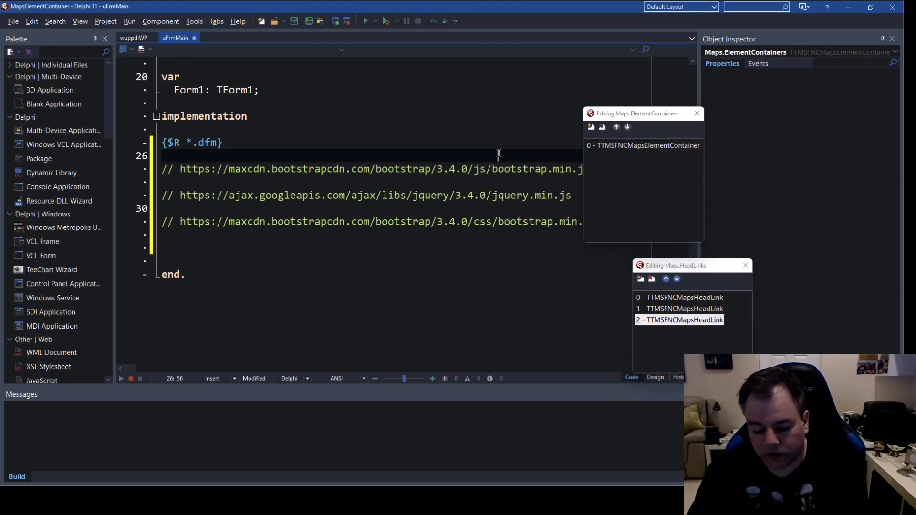
left_click(655, 377)
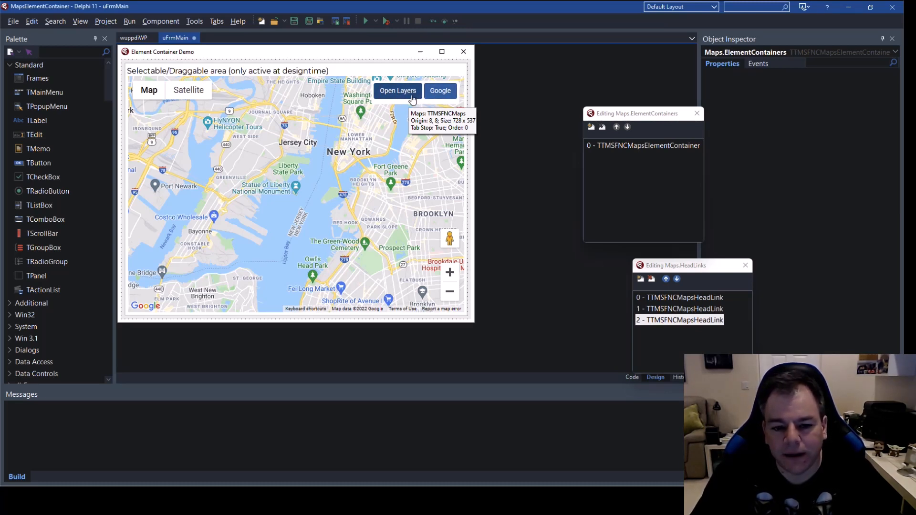
mouse_move(410, 101)
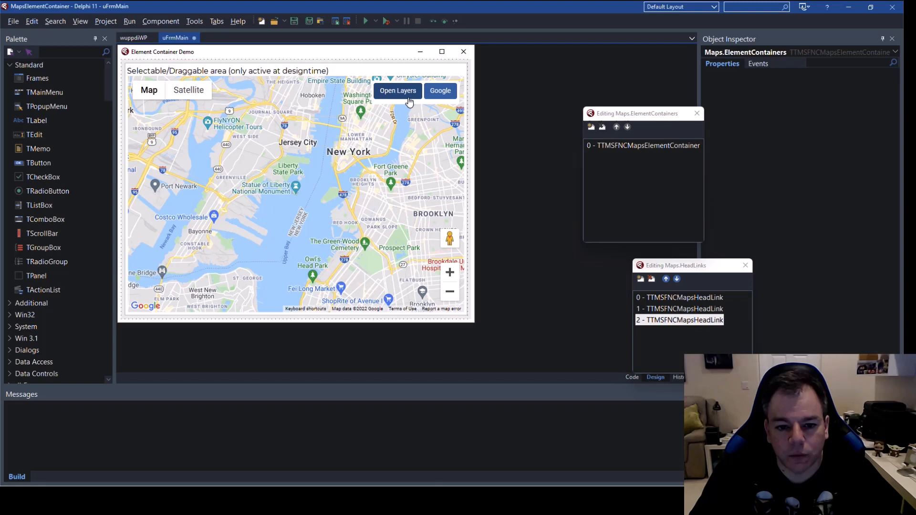
mouse_move(439, 91)
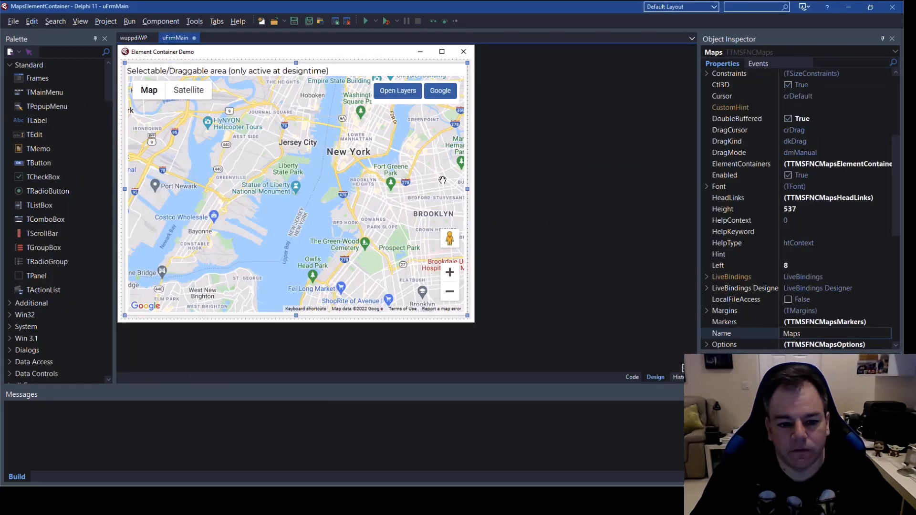
mouse_move(246, 74)
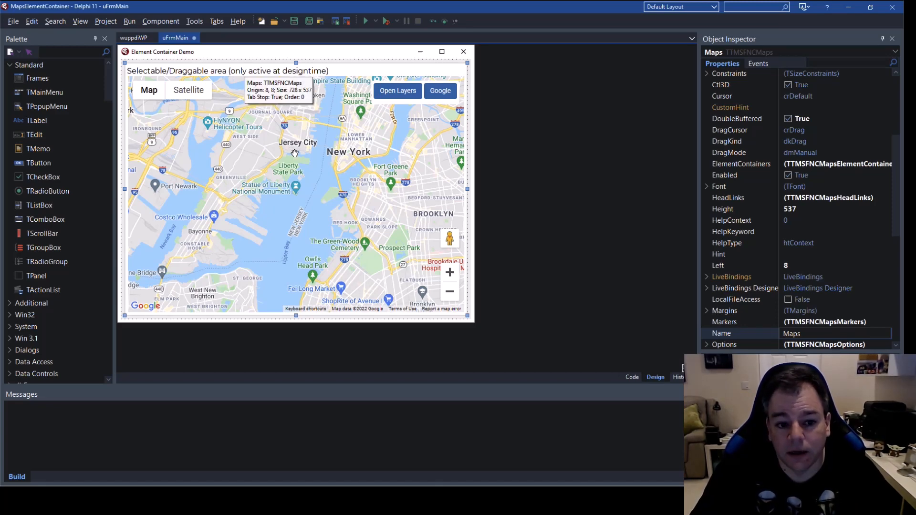
mouse_move(676, 150)
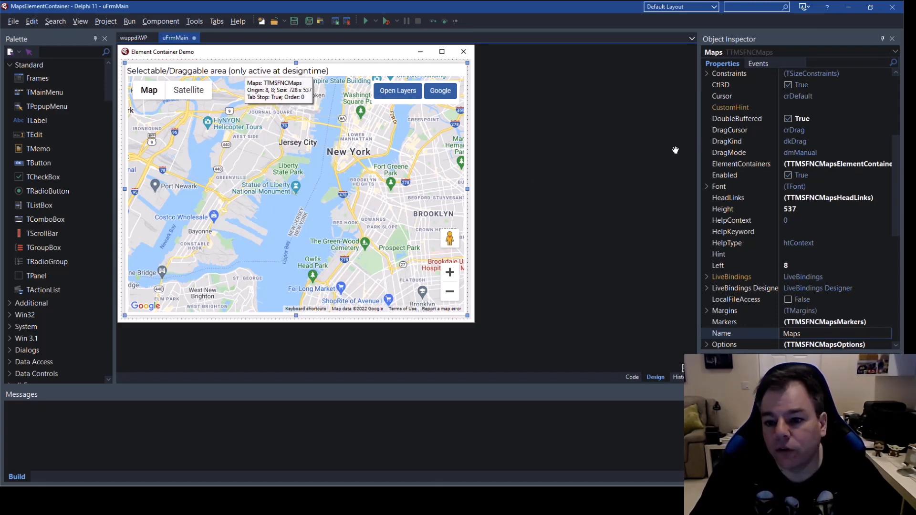
mouse_move(746, 170)
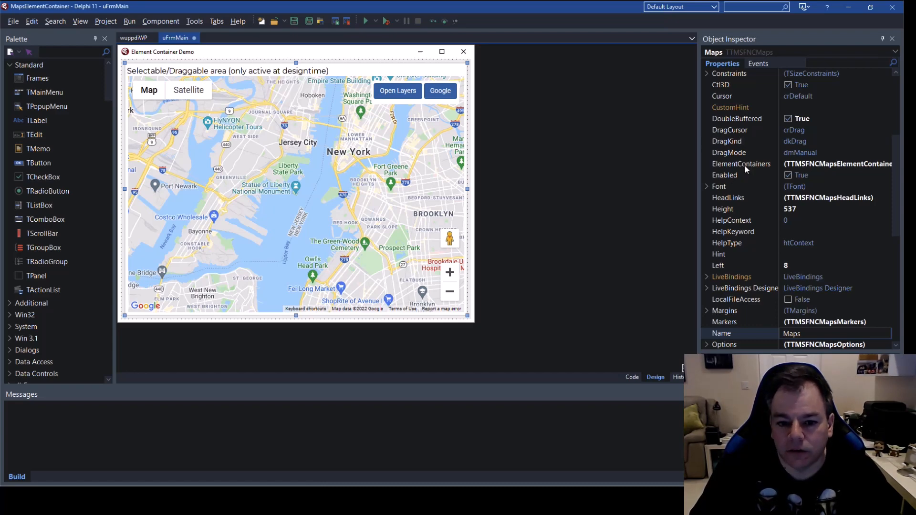
Step: Open the Maps component's ElementContainers collection editor
left_click(743, 163)
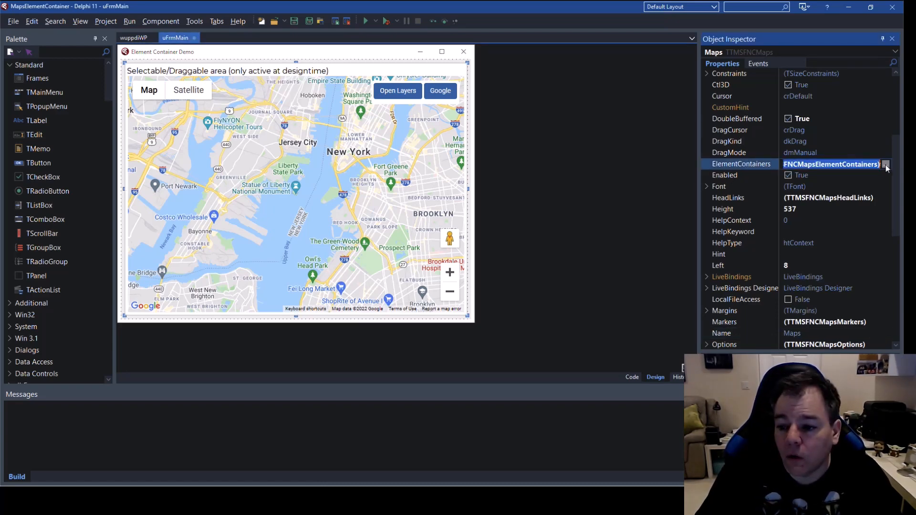
left_click(884, 164)
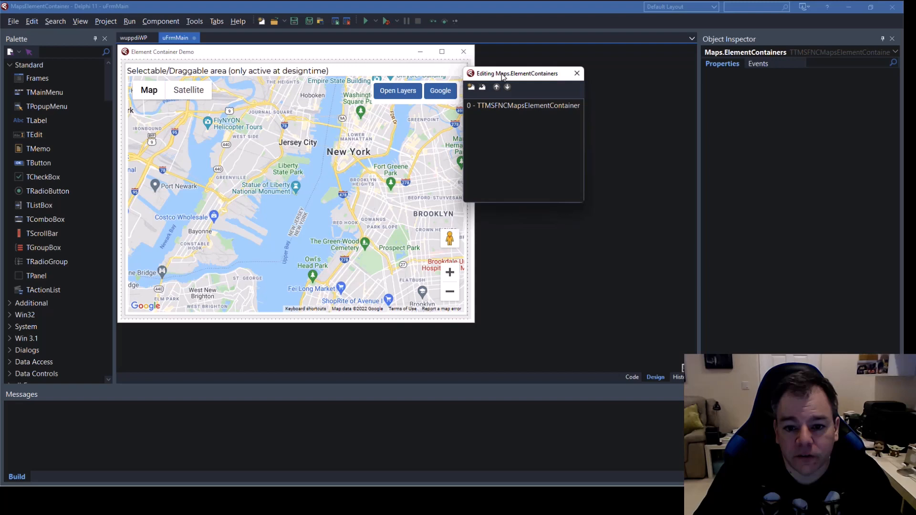
Step: Review ElementContainer0's button HTML markup, close it unchanged, and select its Actions property
left_click_drag(516, 73, 532, 67)
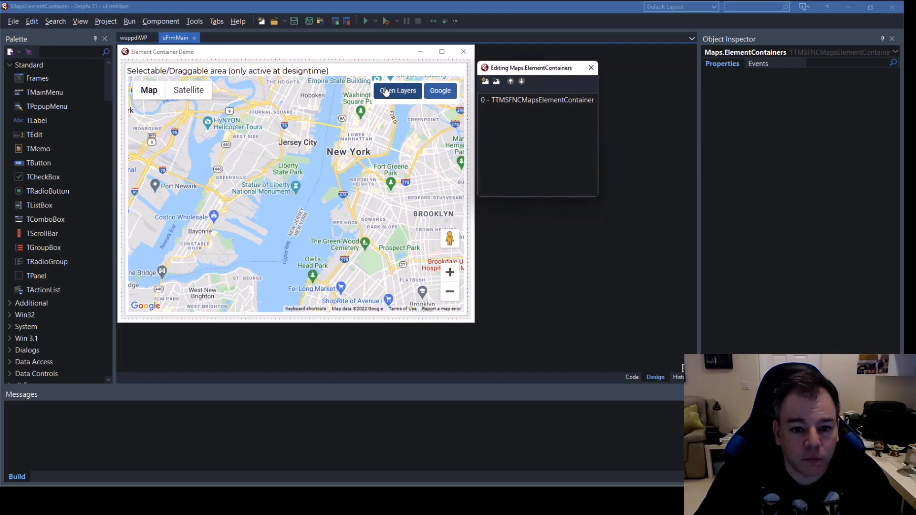
mouse_move(413, 135)
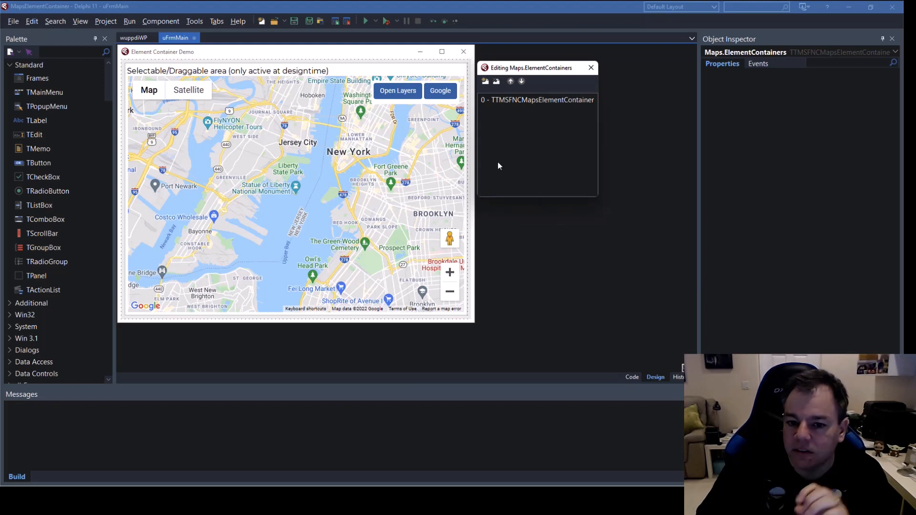
mouse_move(595, 197)
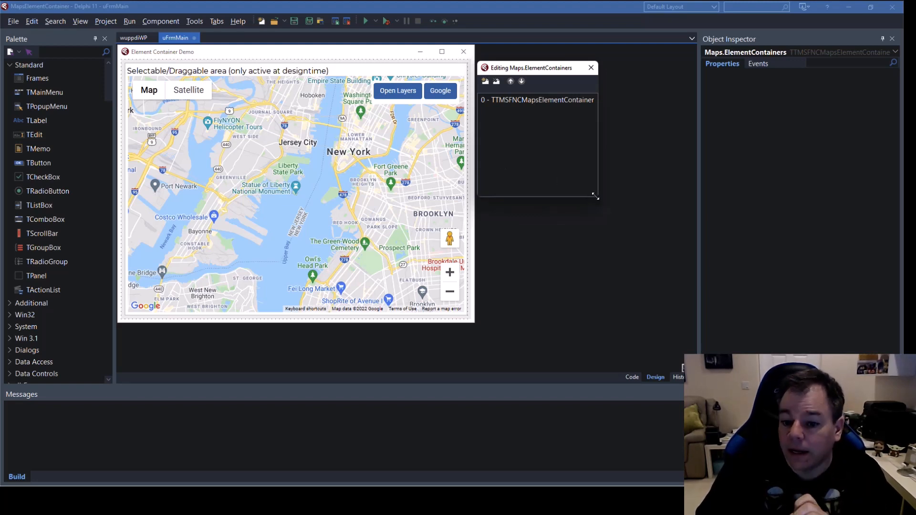
left_click(537, 100)
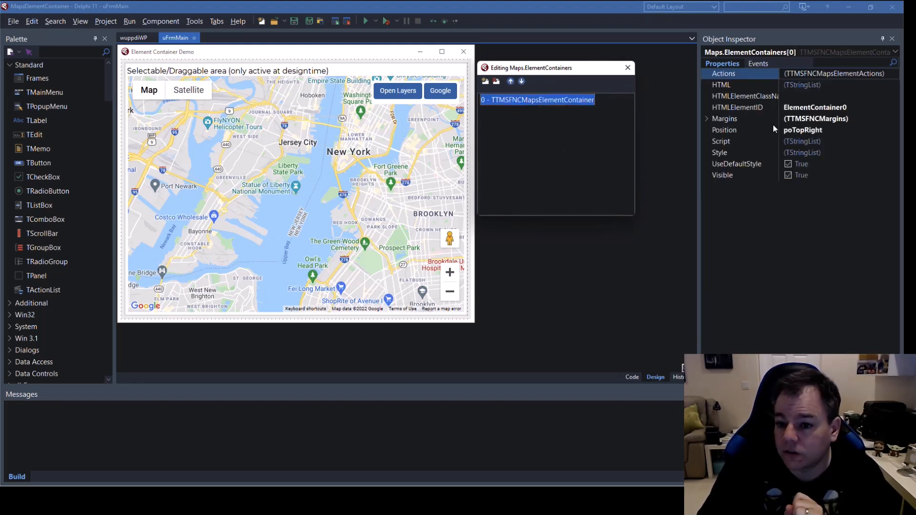
left_click(899, 85)
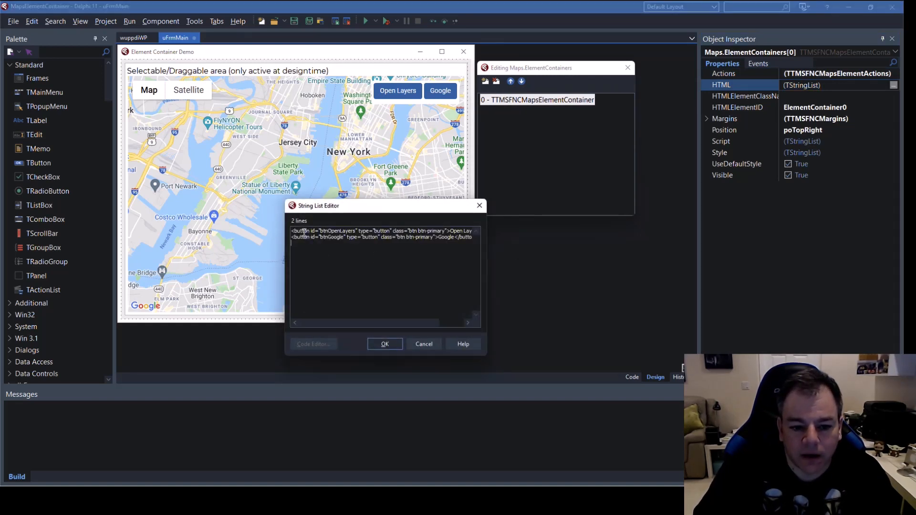
double_click(302, 236)
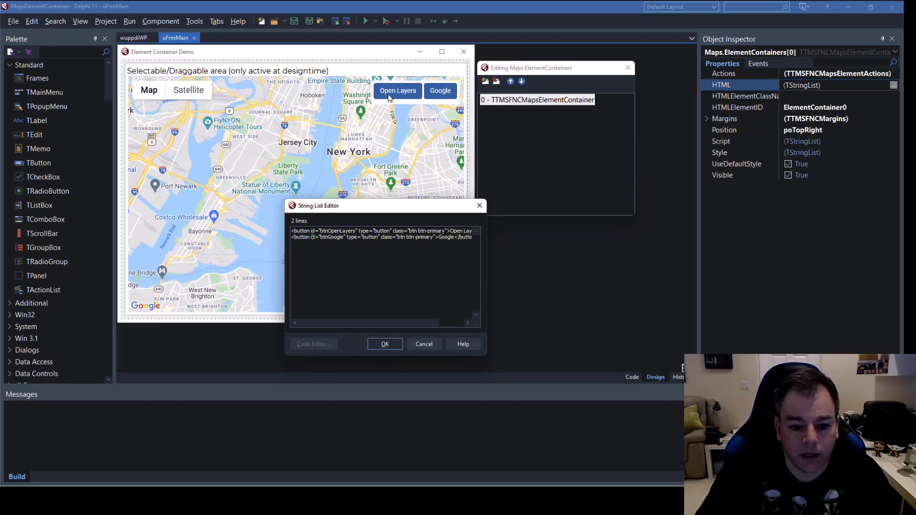
mouse_move(441, 97)
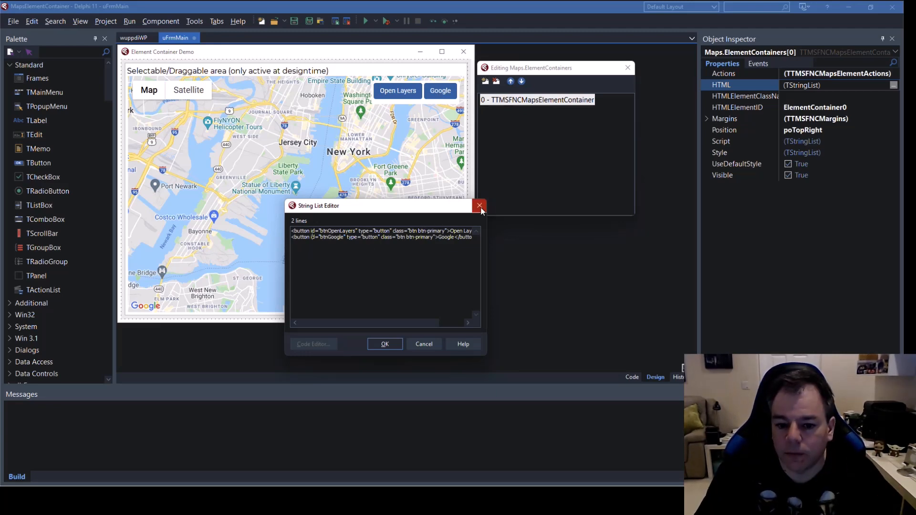
left_click(479, 206)
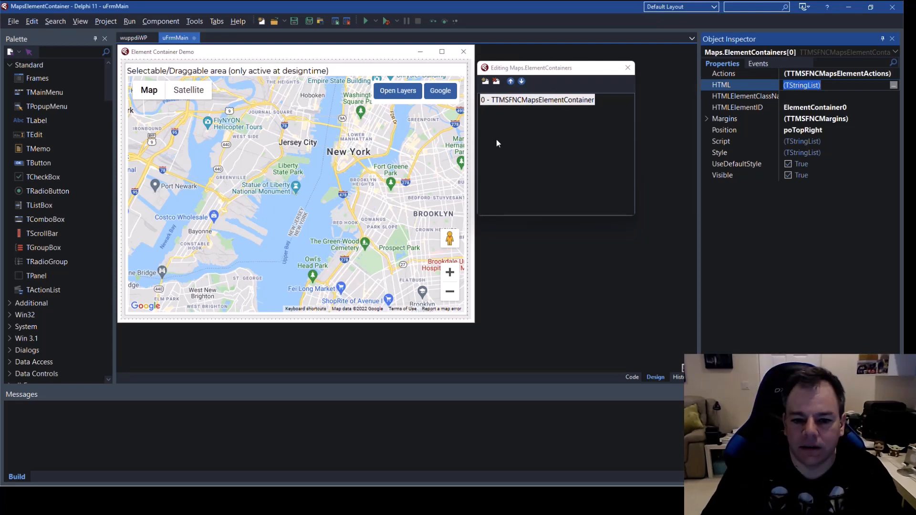
left_click(724, 74)
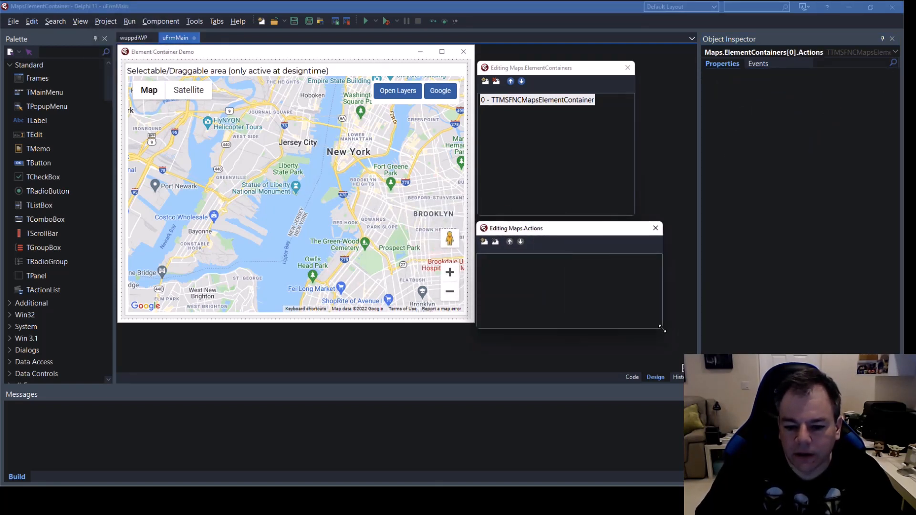
Step: Add an element action and set its HTMLElementID to btnGoogle
left_click(485, 242)
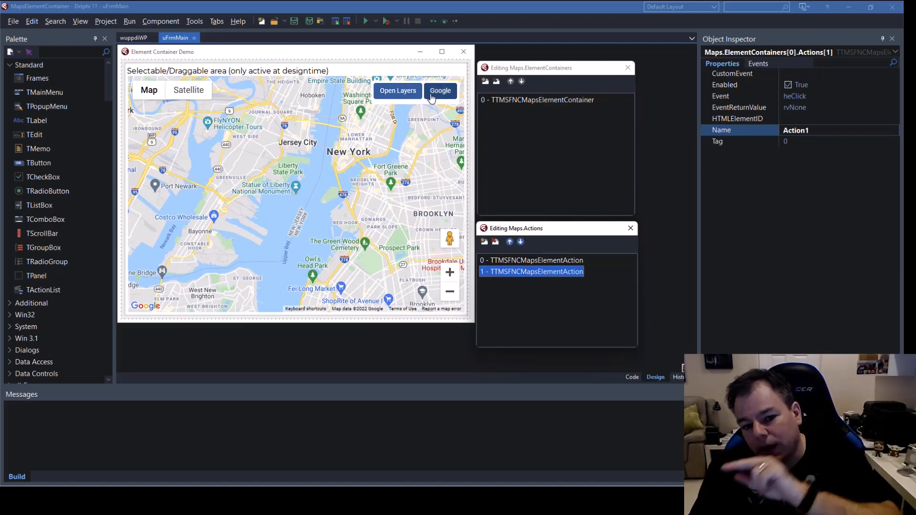
left_click(532, 260)
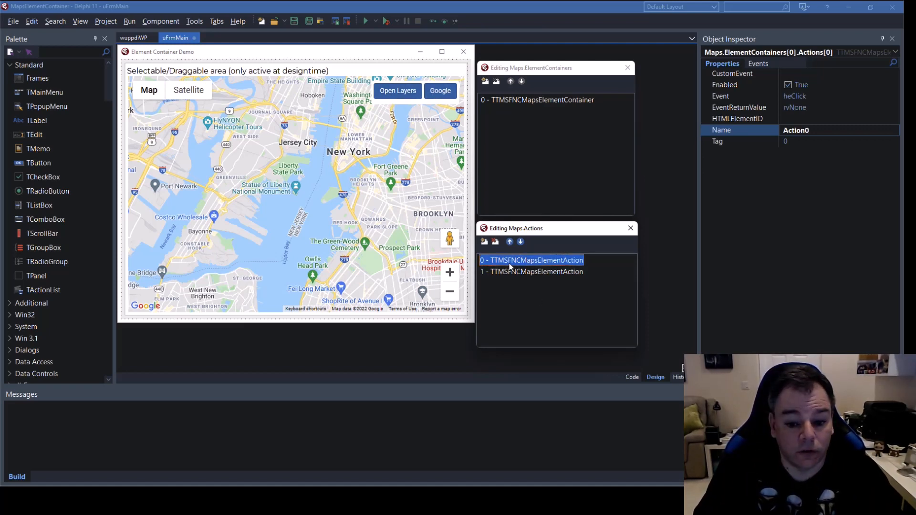
mouse_move(570, 243)
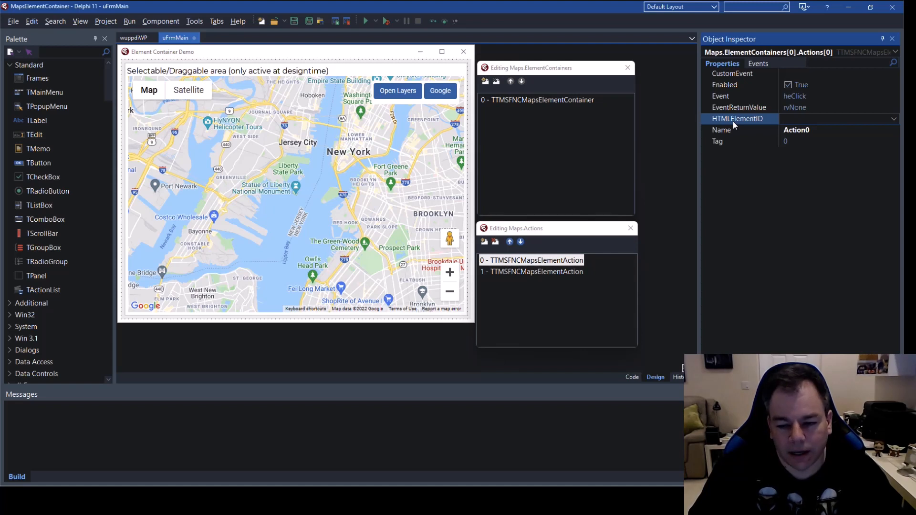
mouse_move(722, 145)
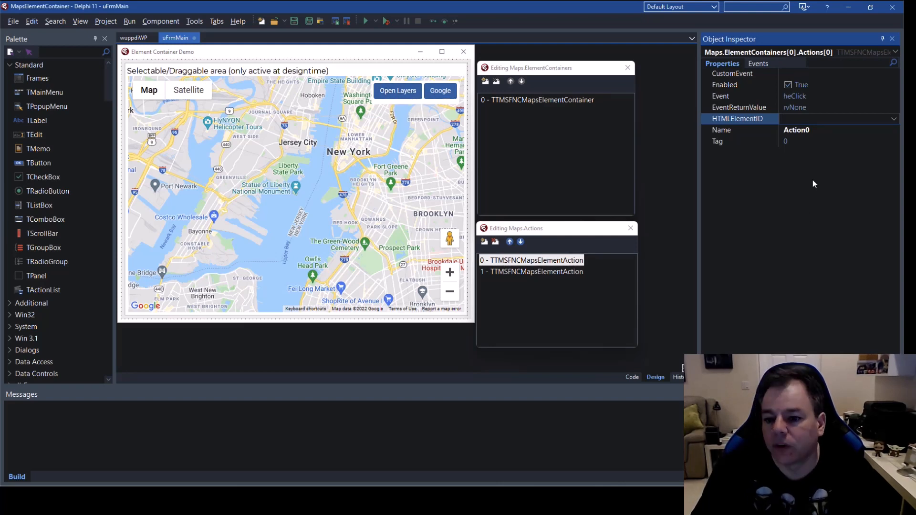
left_click(893, 118)
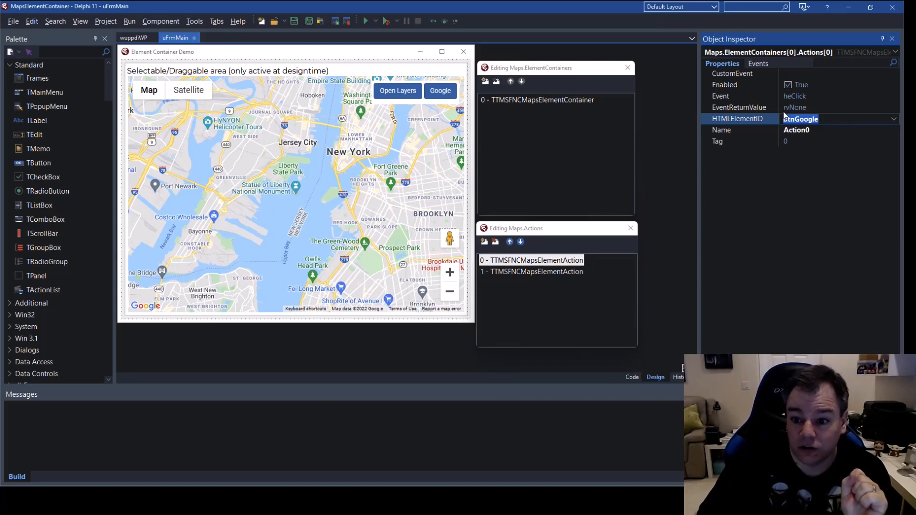
left_click(738, 96)
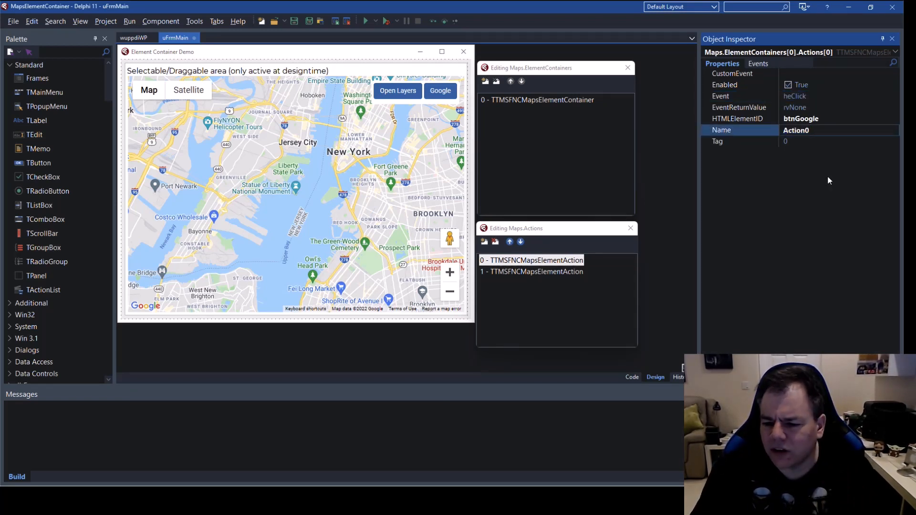
Step: Rename the action ActionSwitchToGoogle and show its events
key("Backspace")
type("SwitchToGoogle")
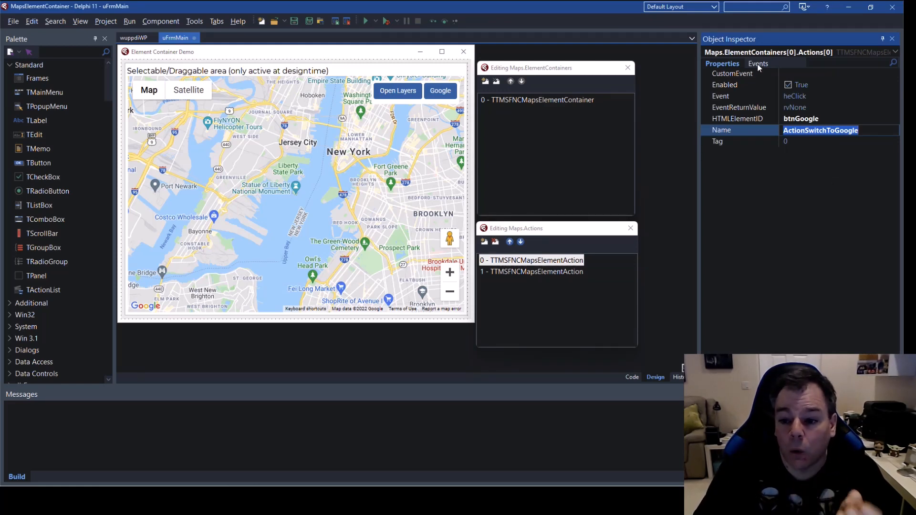
left_click(757, 64)
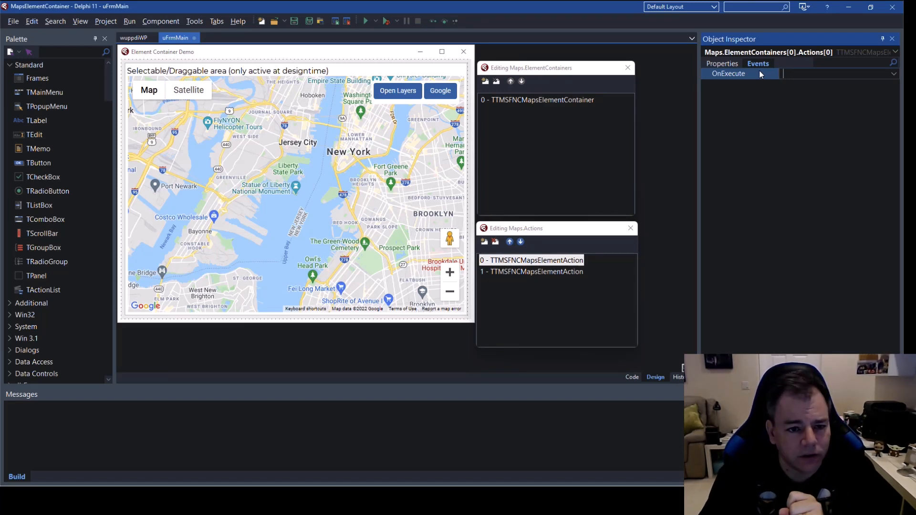
Step: Create the OnExecute handler setting Maps.Service := msGoogleMaps and return to the designer
left_click(836, 73)
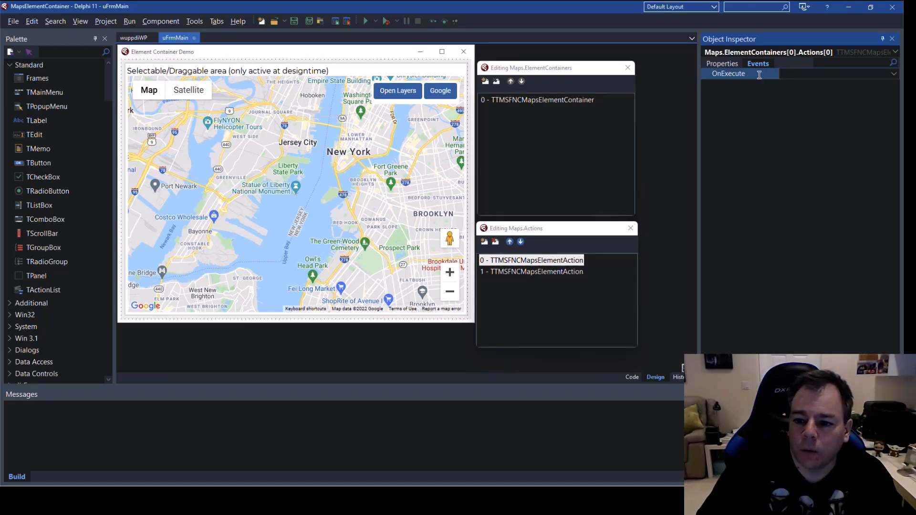
double_click(830, 74)
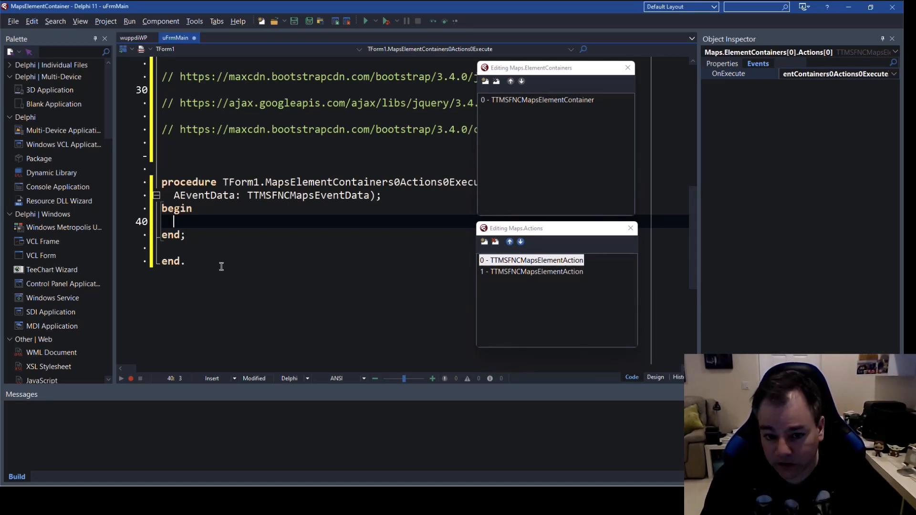
type("Map")
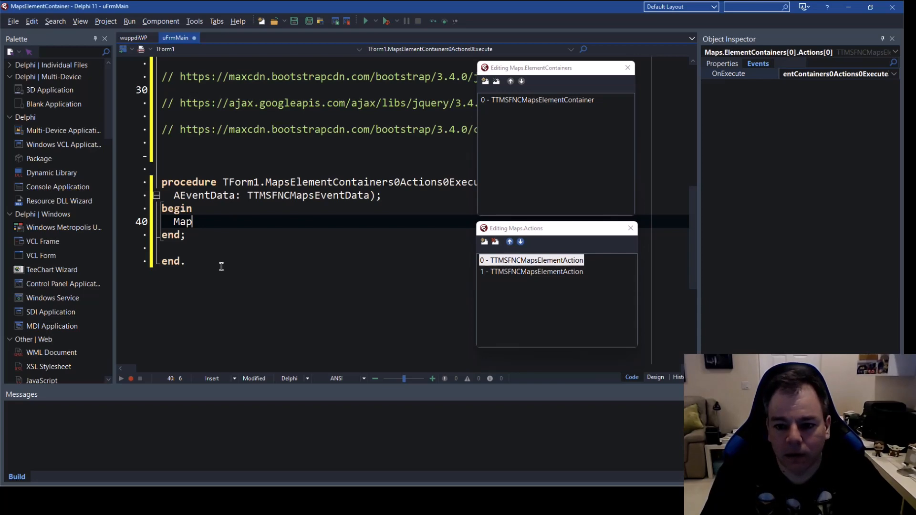
type(".Service :=")
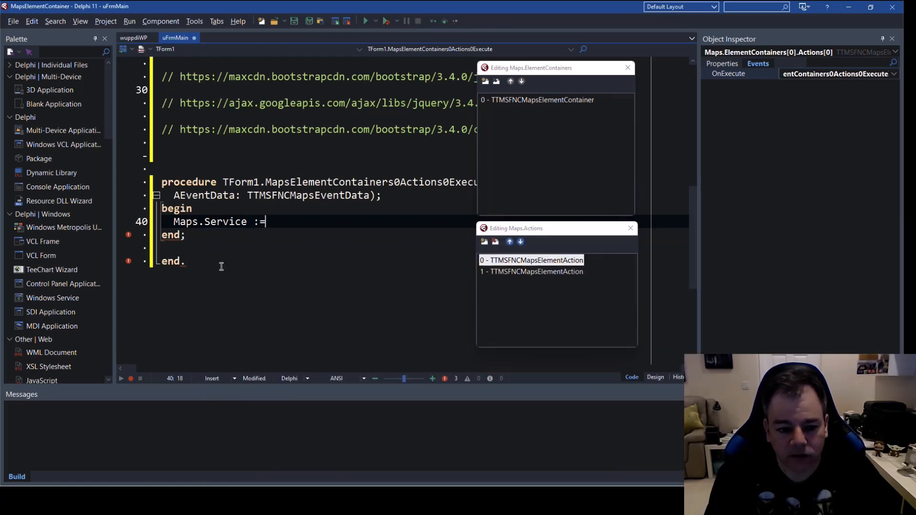
type("\" \"")
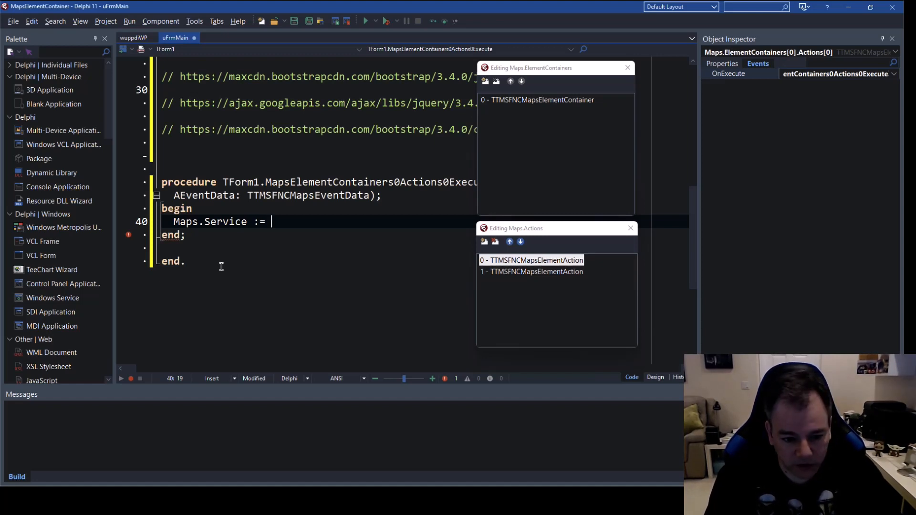
type("msGoogleMaps;")
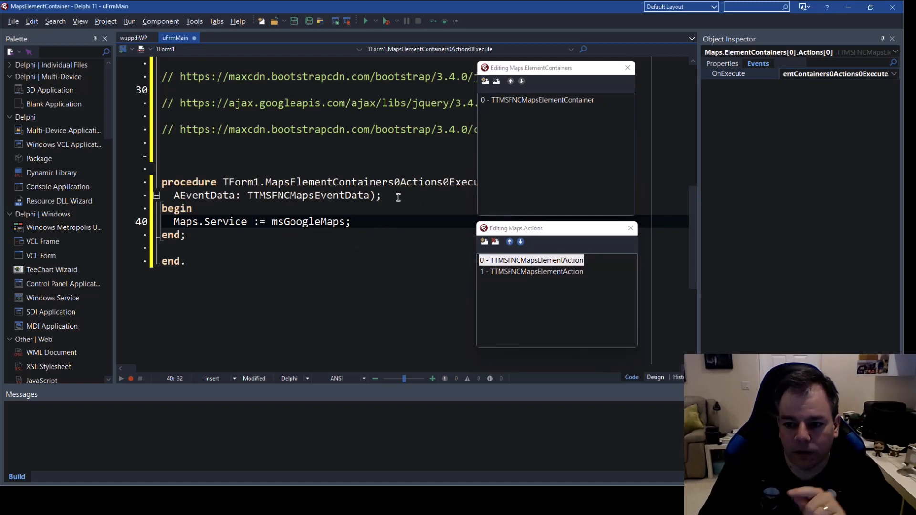
left_click(722, 63)
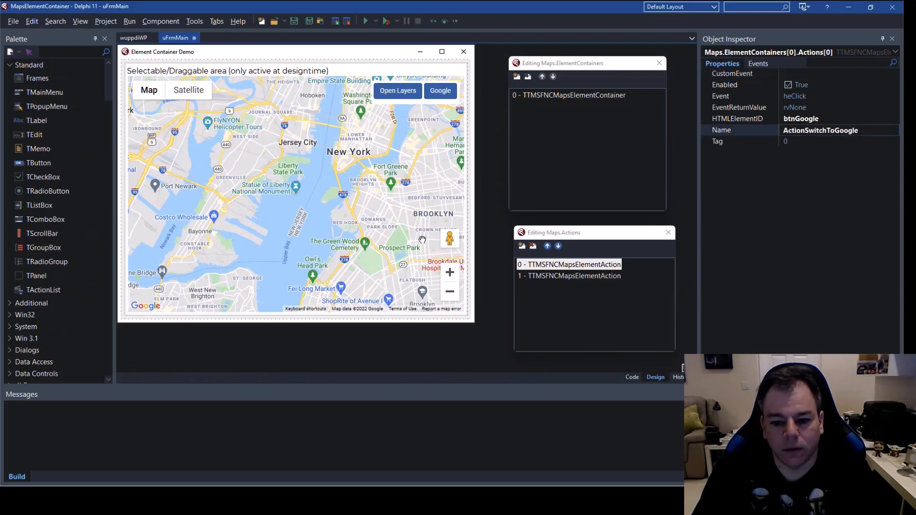
Step: Name the second action ActionOp... and write its OnExecute handler setting Maps.Service := msOpenLayers;
left_click(569, 275)
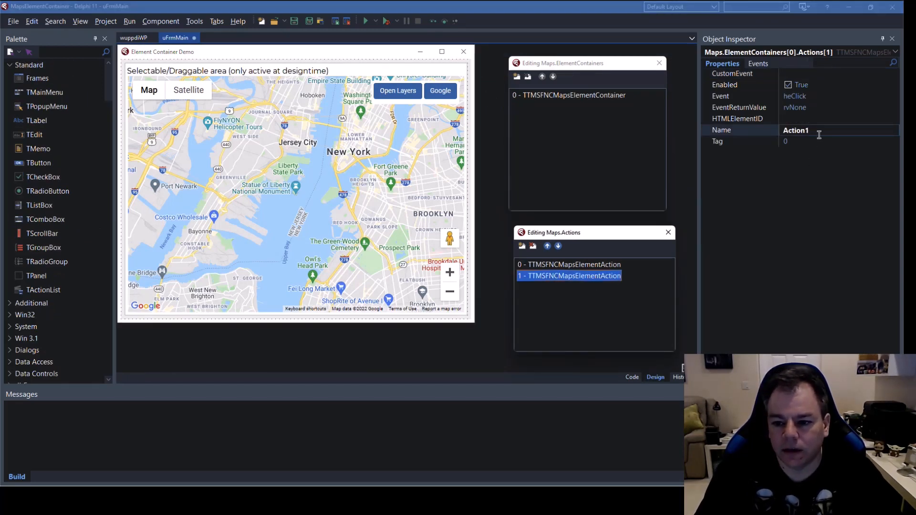
type("ActionOp")
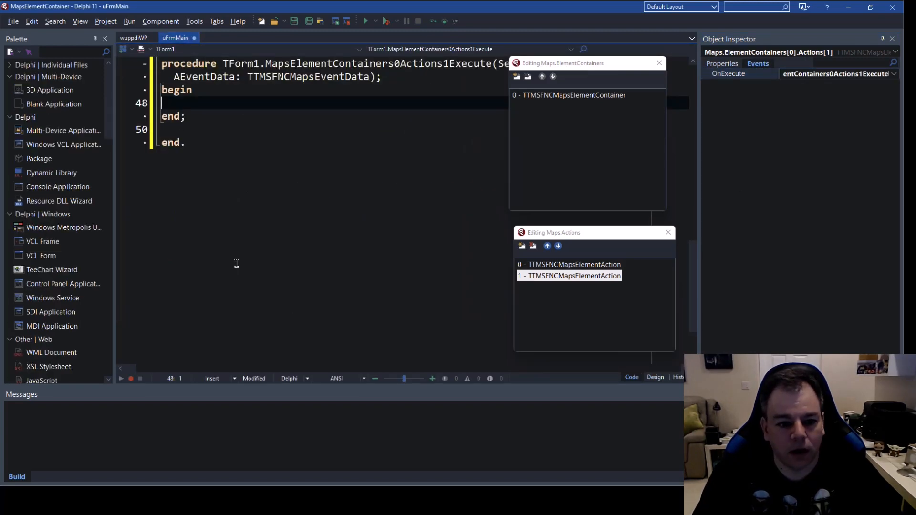
type("Maps")
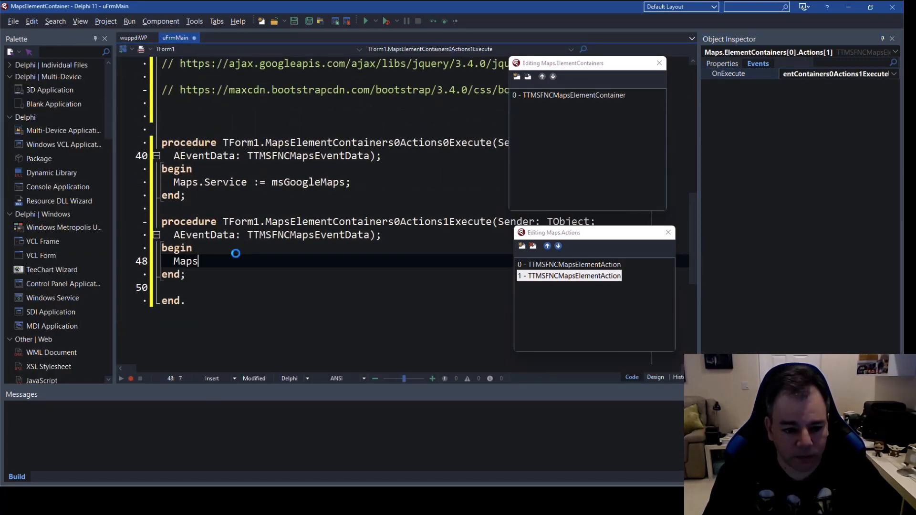
type(".Service :=")
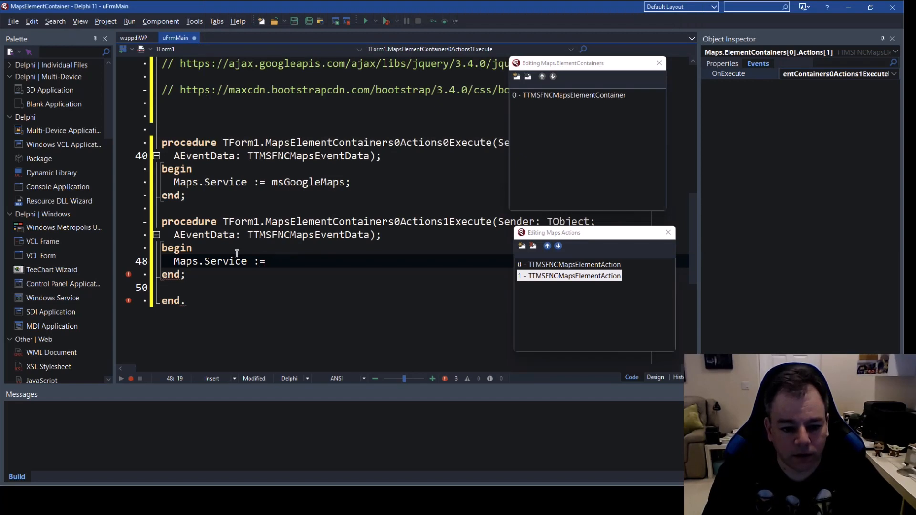
type("msOpenLayers")
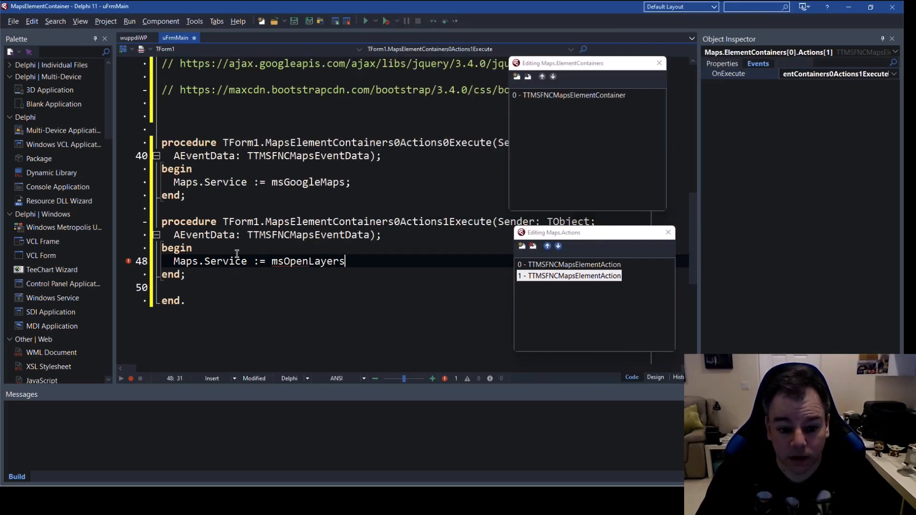
type(";")
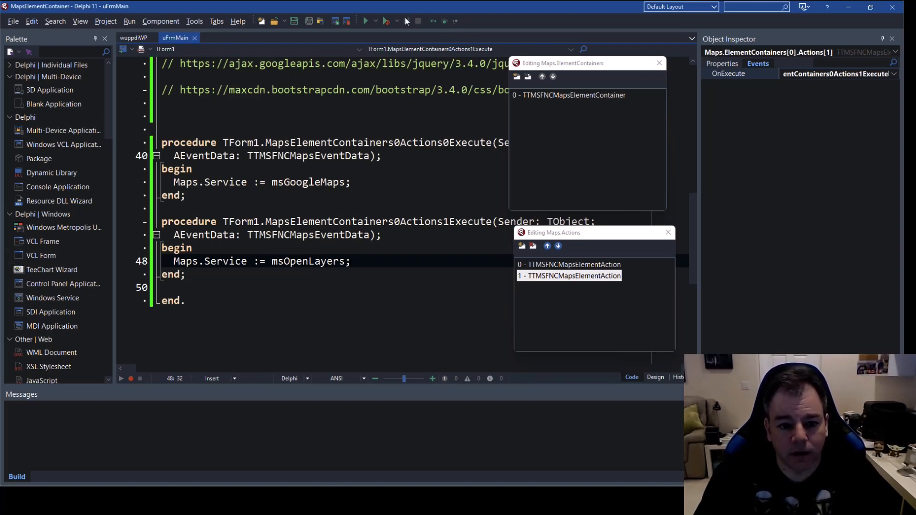
Step: Run the demo and switch the map to Open Layers, then back to Google with the buttons
left_click(364, 21)
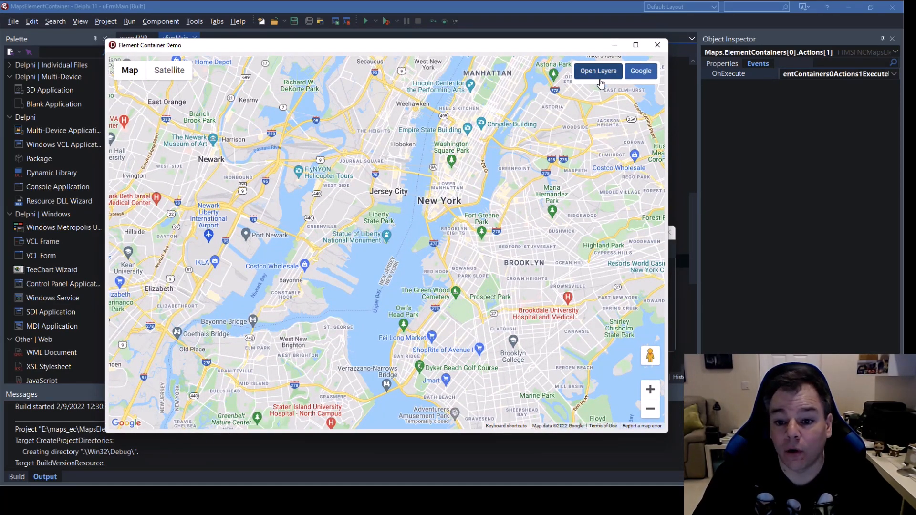
left_click(597, 71)
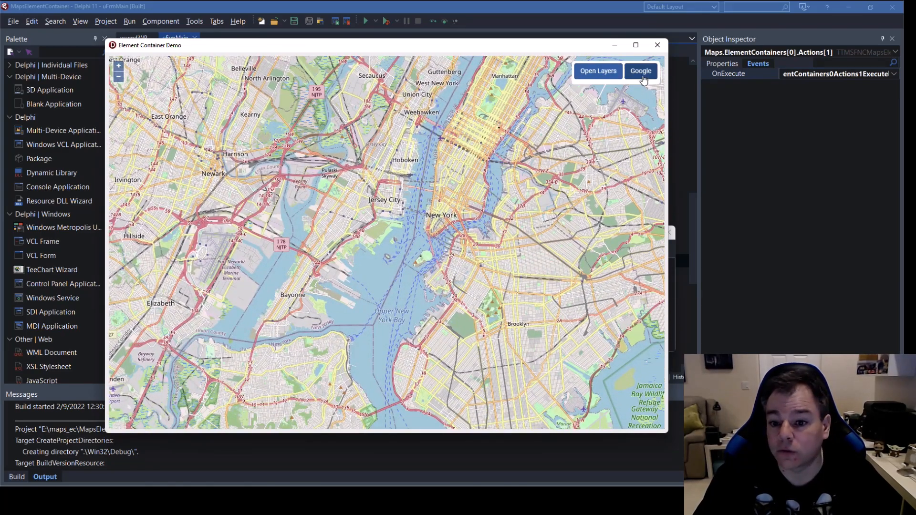
left_click(640, 71)
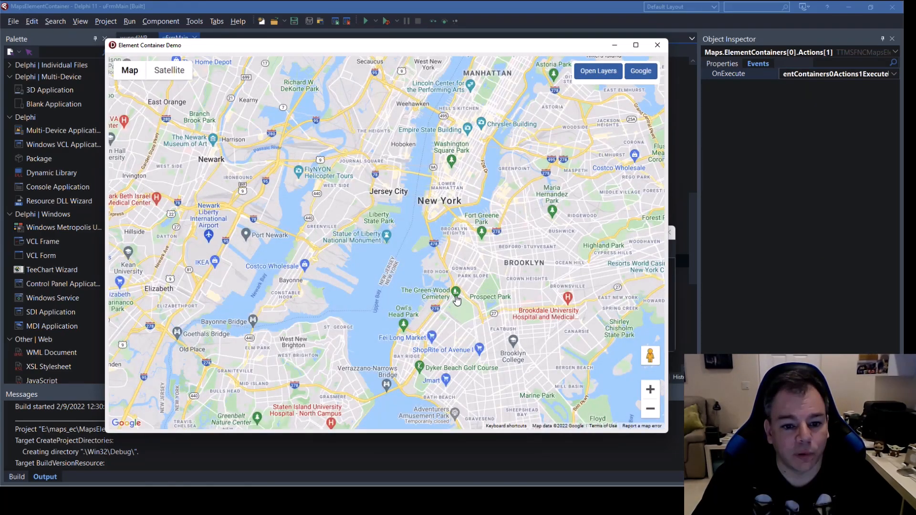
mouse_move(417, 264)
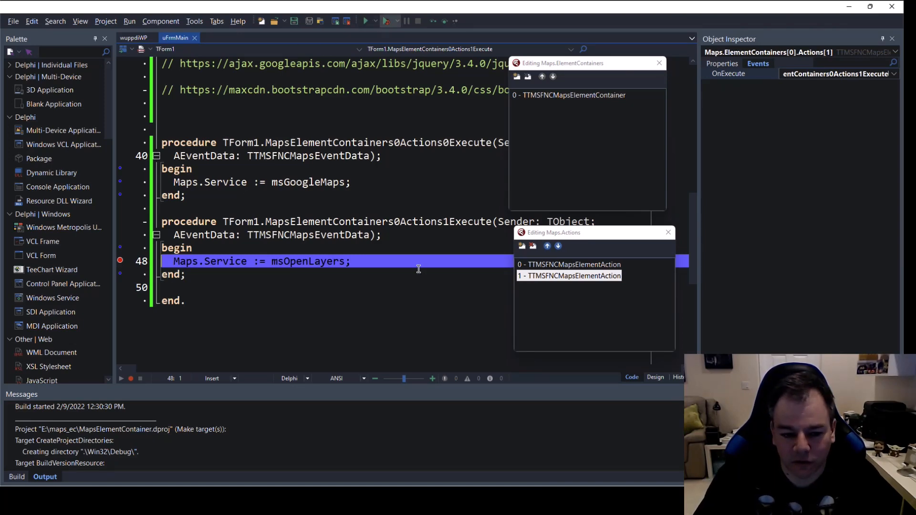
Step: Debug the demo and choose Open Layers so execution halts at the msOpenLayers breakpoint on line 48
left_click(364, 20)
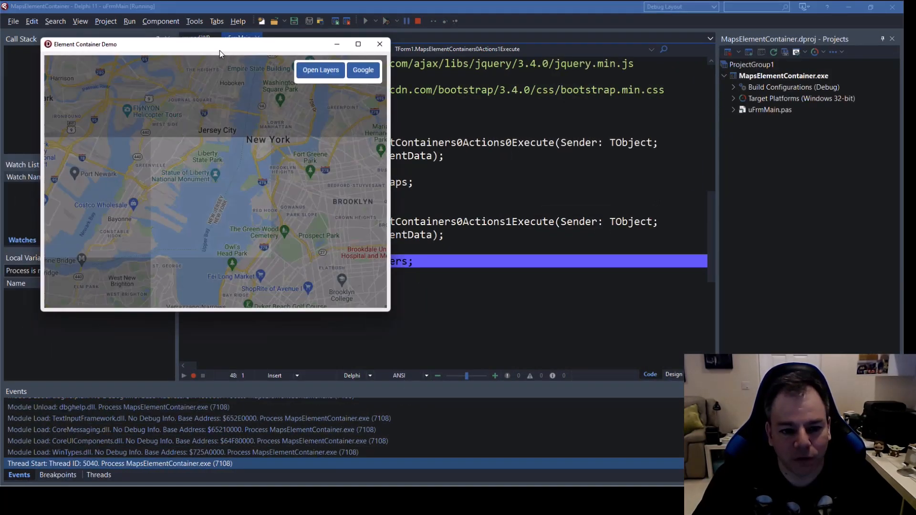
left_click_drag(220, 52, 298, 74)
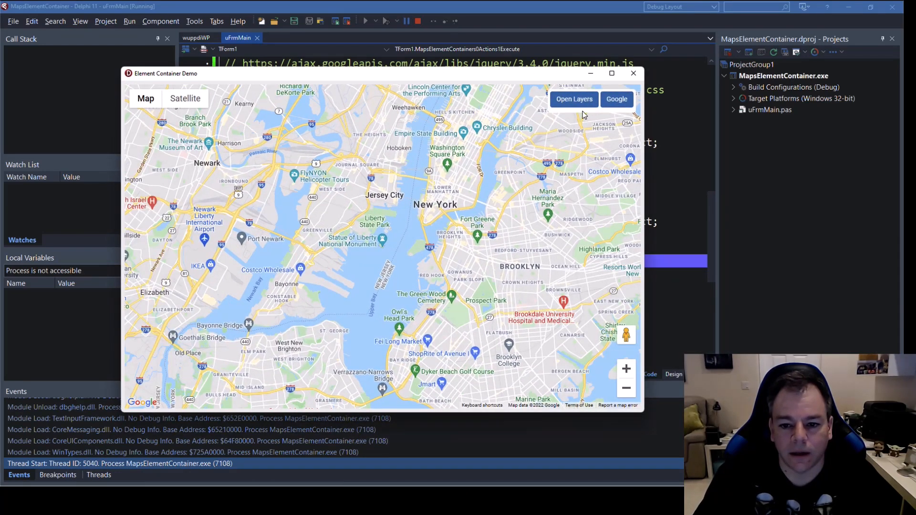
left_click(574, 98)
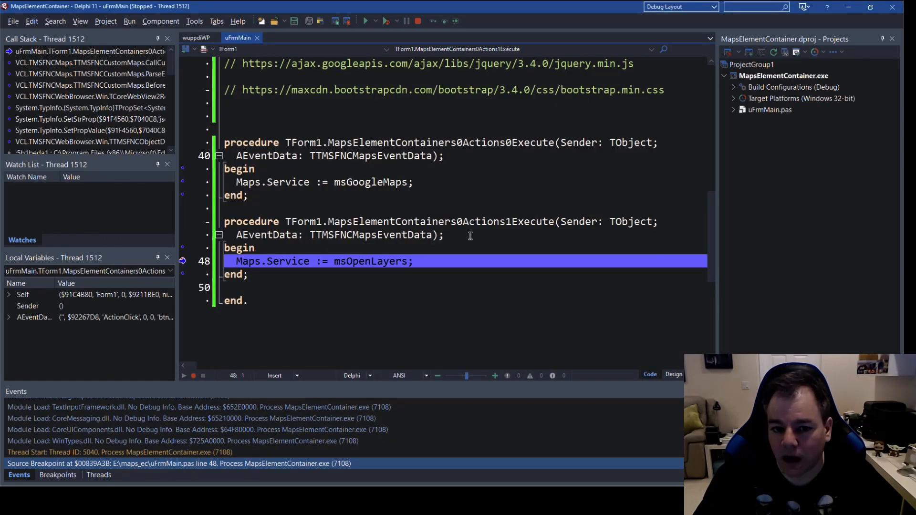